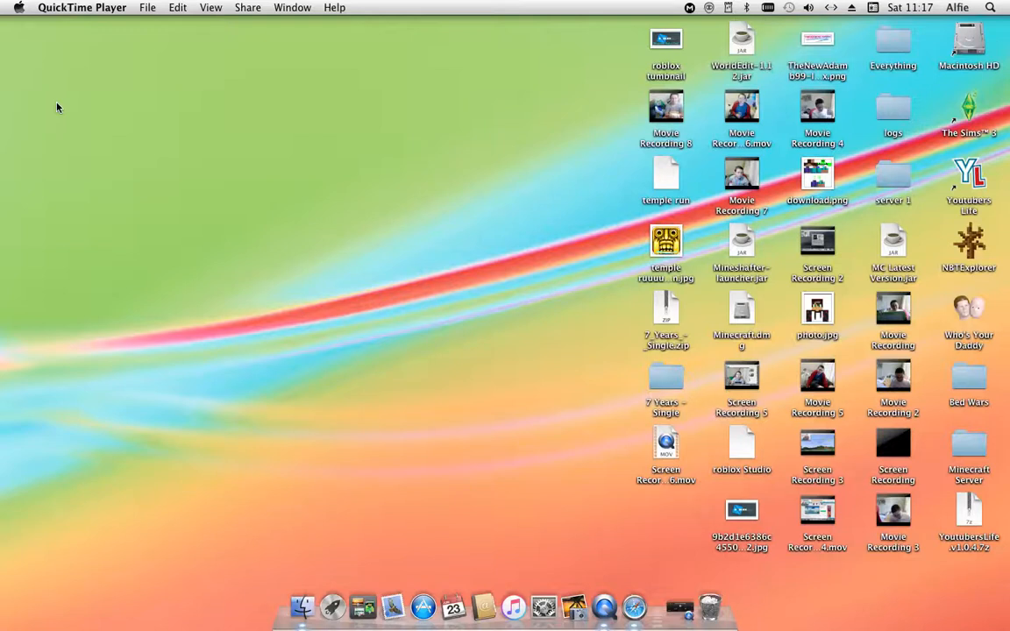
{"action": "mouse_move", "coordinate": [492, 293]}
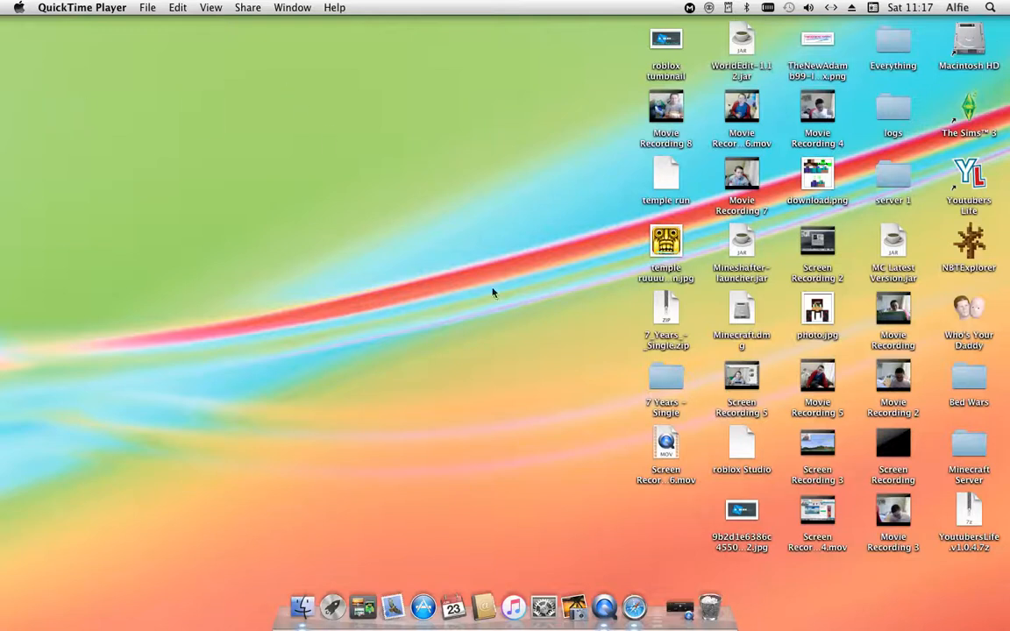
{"action": "mouse_move", "coordinate": [472, 307]}
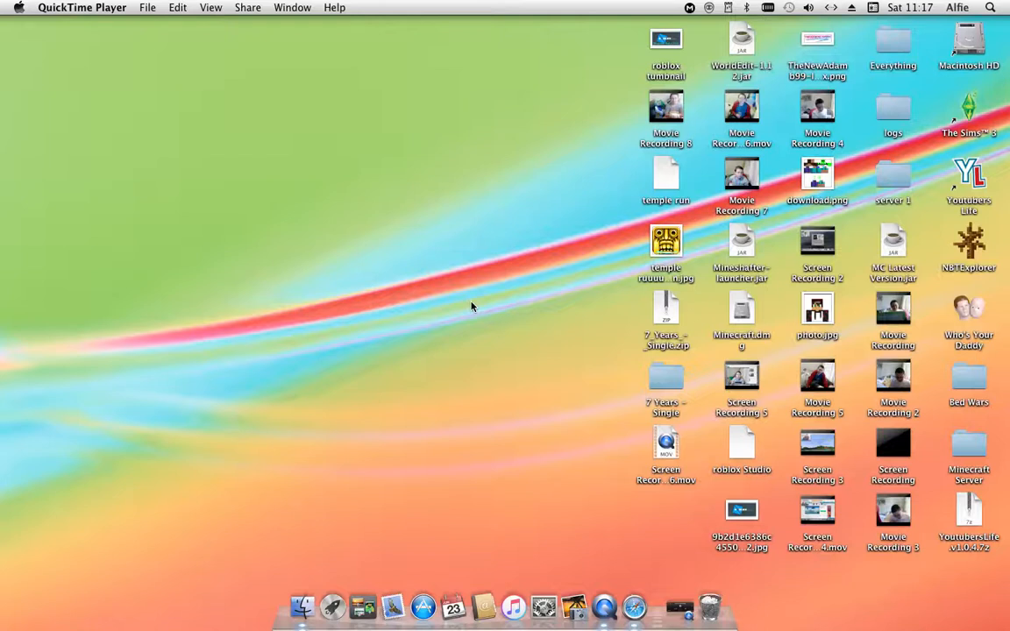
{"action": "mouse_move", "coordinate": [16, 11]}
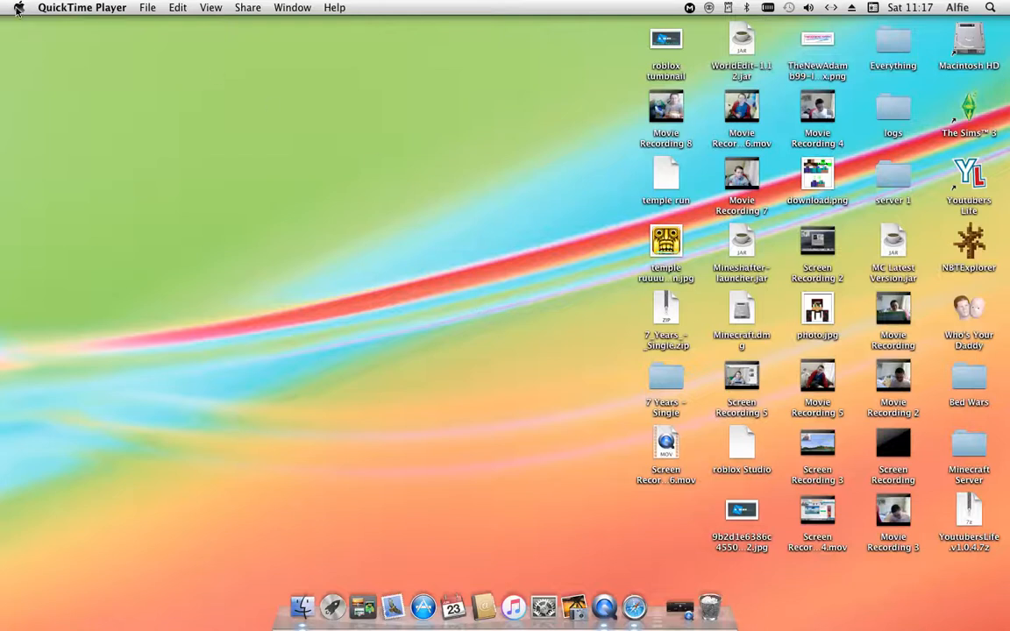
{"action": "mouse_move", "coordinate": [44, 31]}
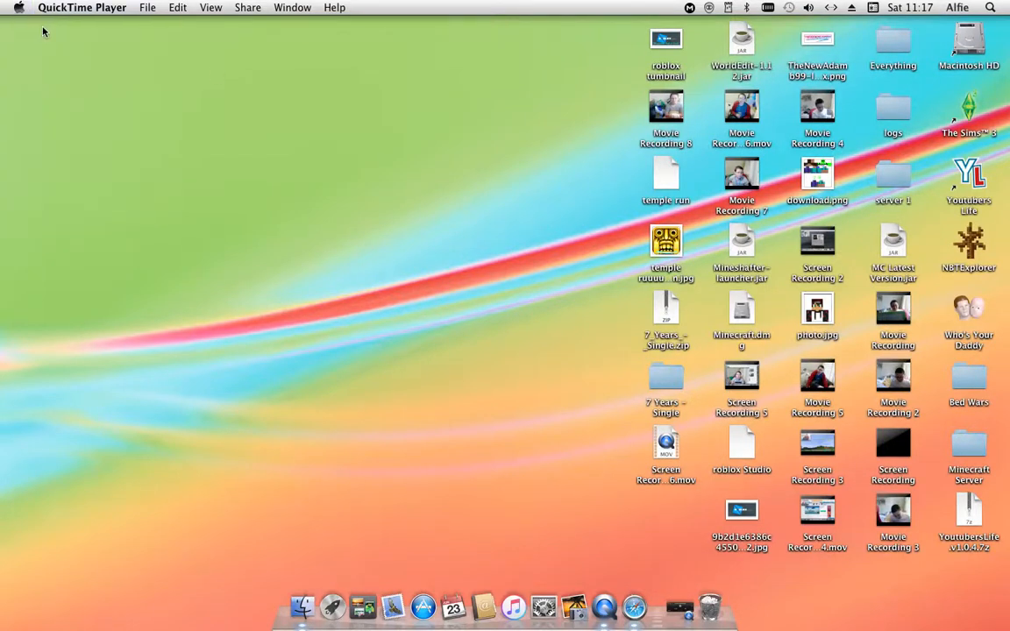
Check About This Mac system information and dismiss it
{"action": "left_click", "coordinate": [18, 7]}
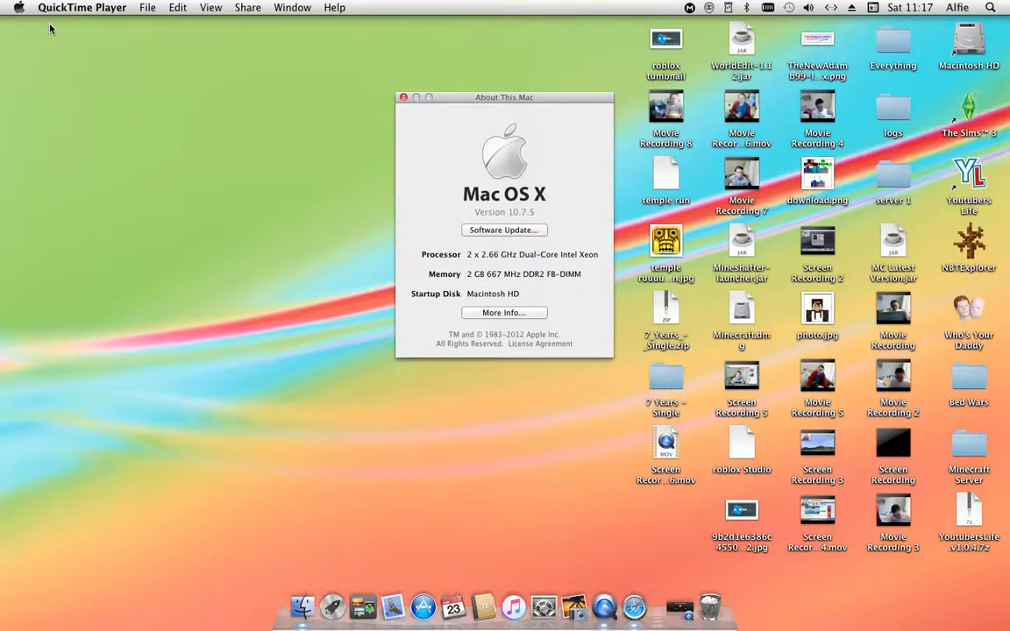
{"action": "mouse_move", "coordinate": [151, 77]}
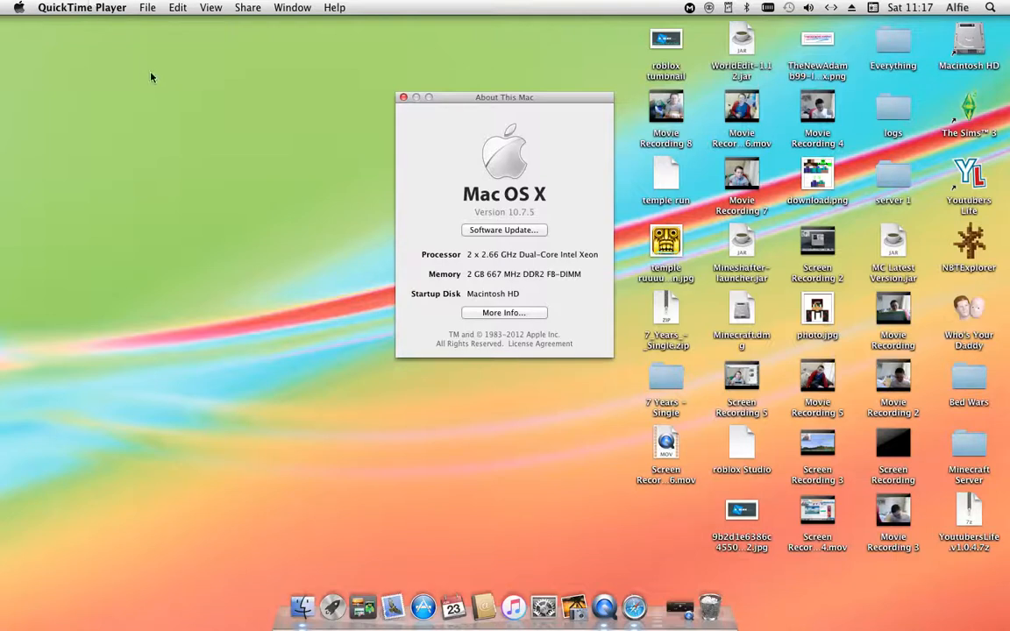
{"action": "mouse_move", "coordinate": [565, 14]}
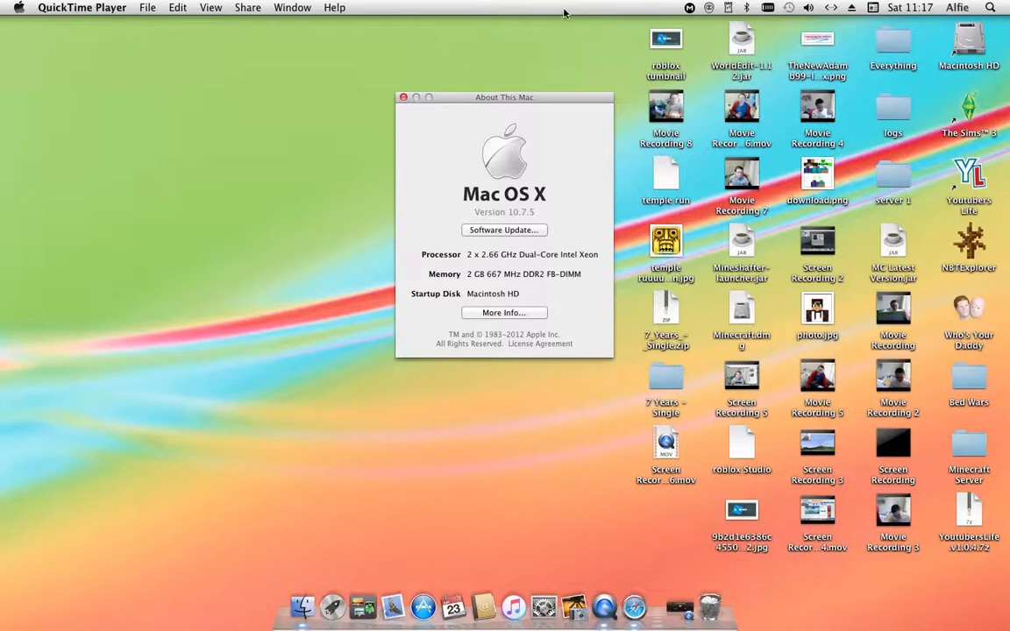
{"action": "left_click", "coordinate": [403, 96]}
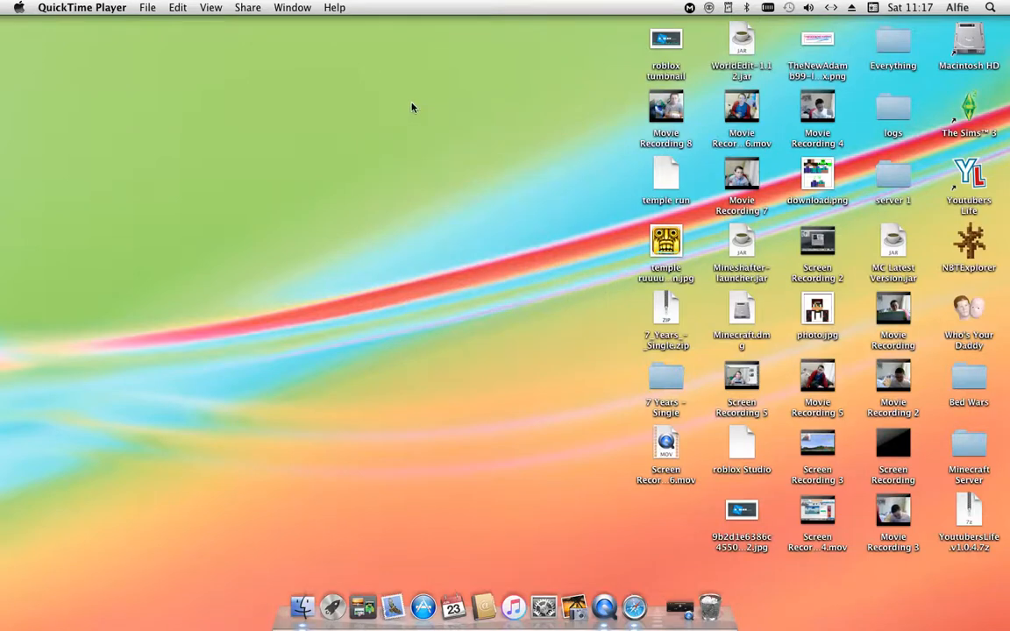
Launch Safari and navigate to the Fliqlo flip-clock screensaver website
{"action": "left_click", "coordinate": [635, 607]}
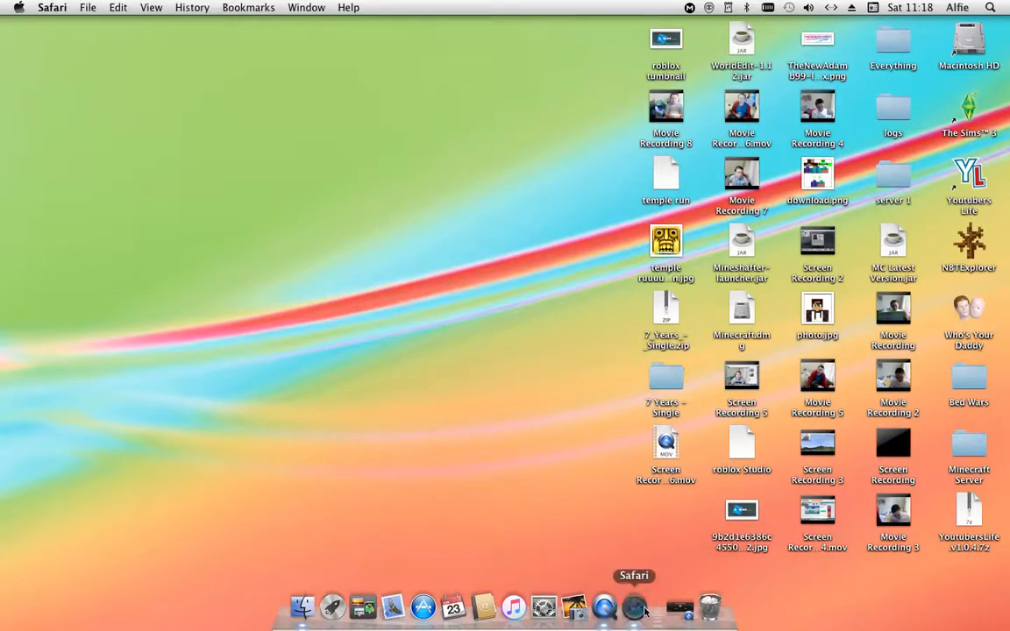
{"action": "left_click", "coordinate": [603, 606]}
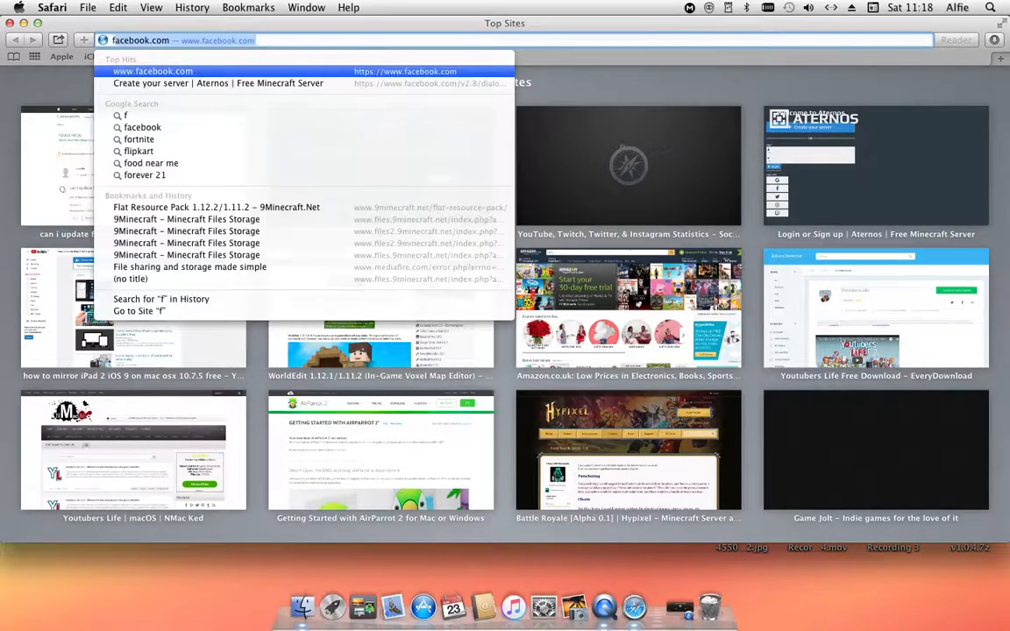
{"action": "type", "text": "liqlo"}
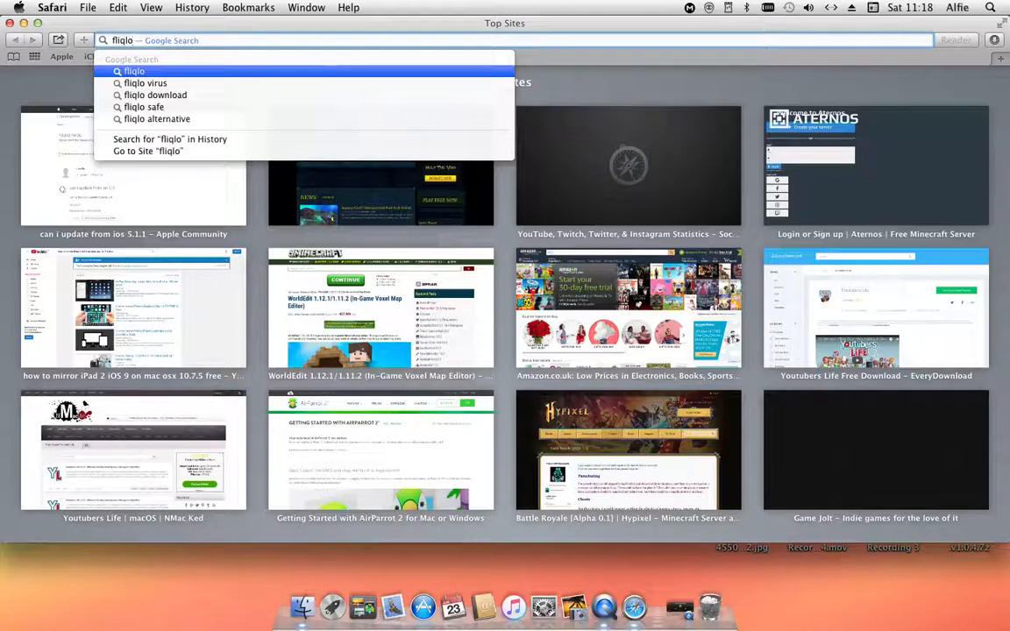
{"action": "key", "text": "Return"}
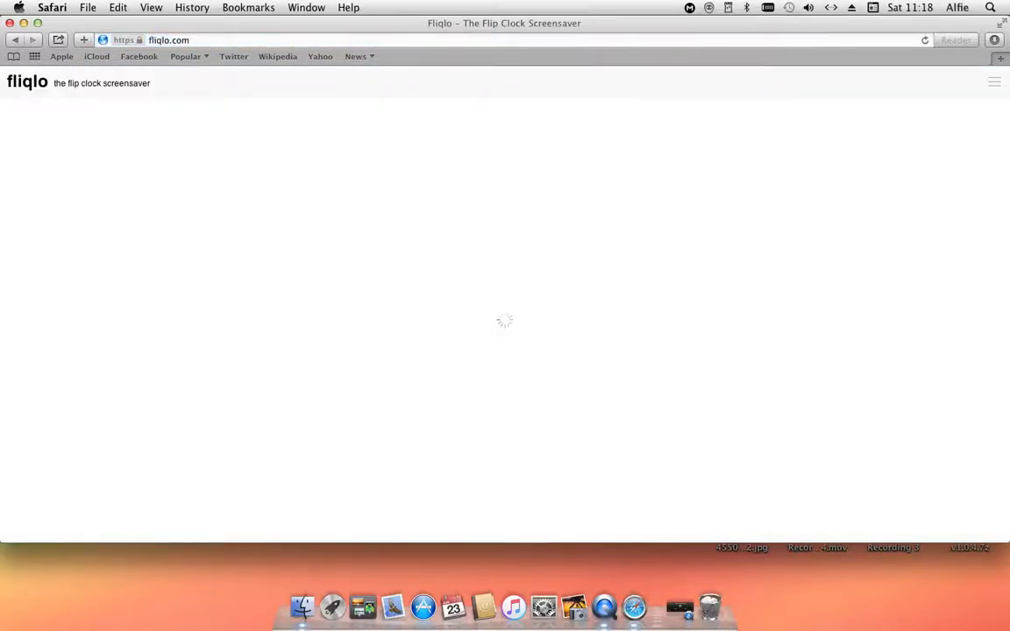
{"action": "mouse_move", "coordinate": [764, 226]}
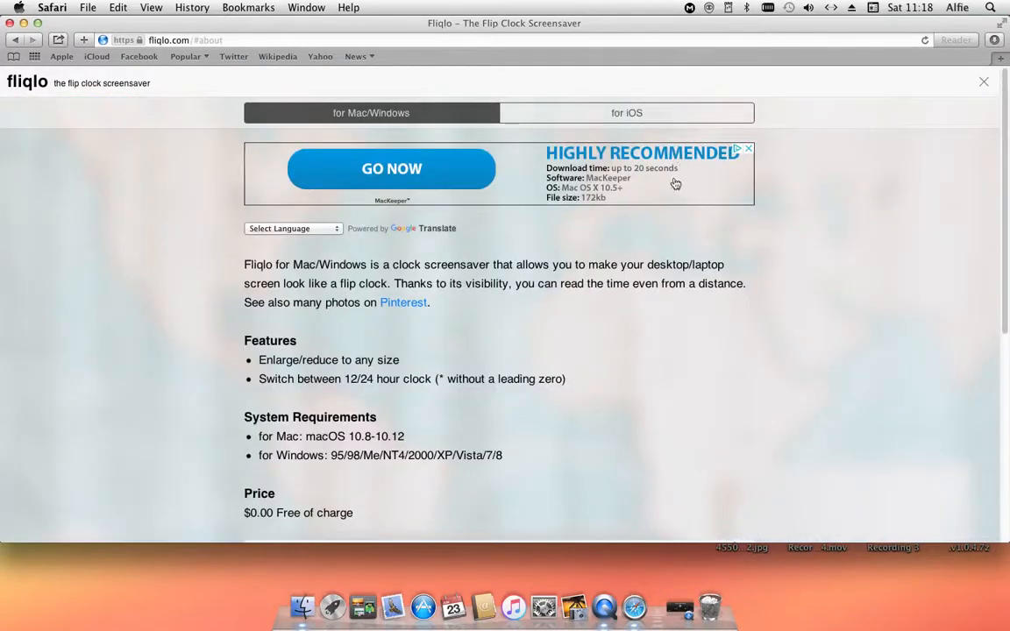
Download Fliqlo for Mac and open the Fliqlo 1.7.1 disk image from the downloads list
{"action": "scroll", "scroll_direction": "down", "scroll_amount": 3}
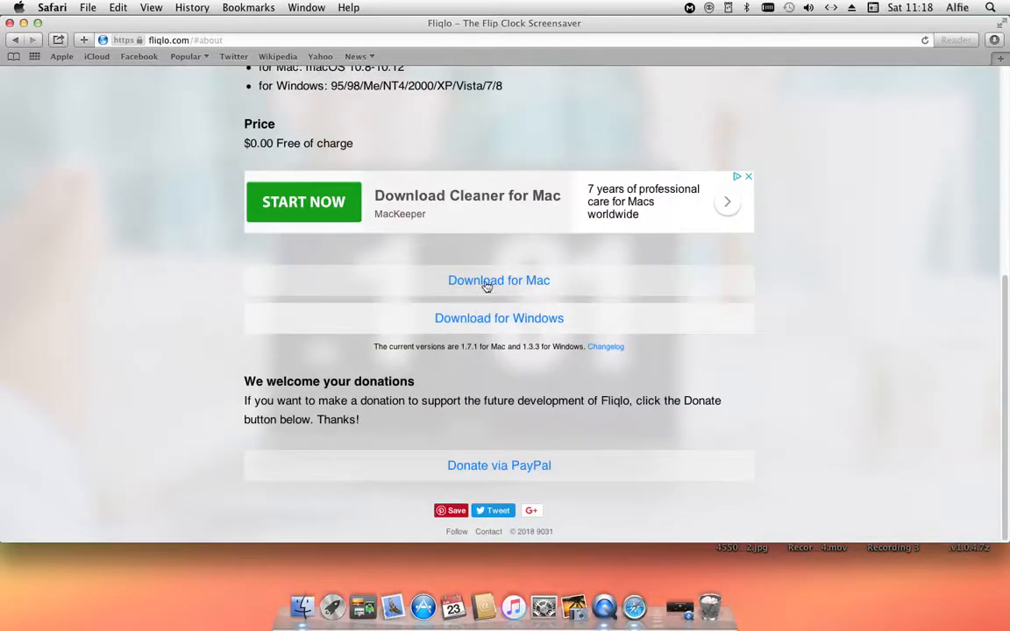
{"action": "left_click", "coordinate": [498, 281]}
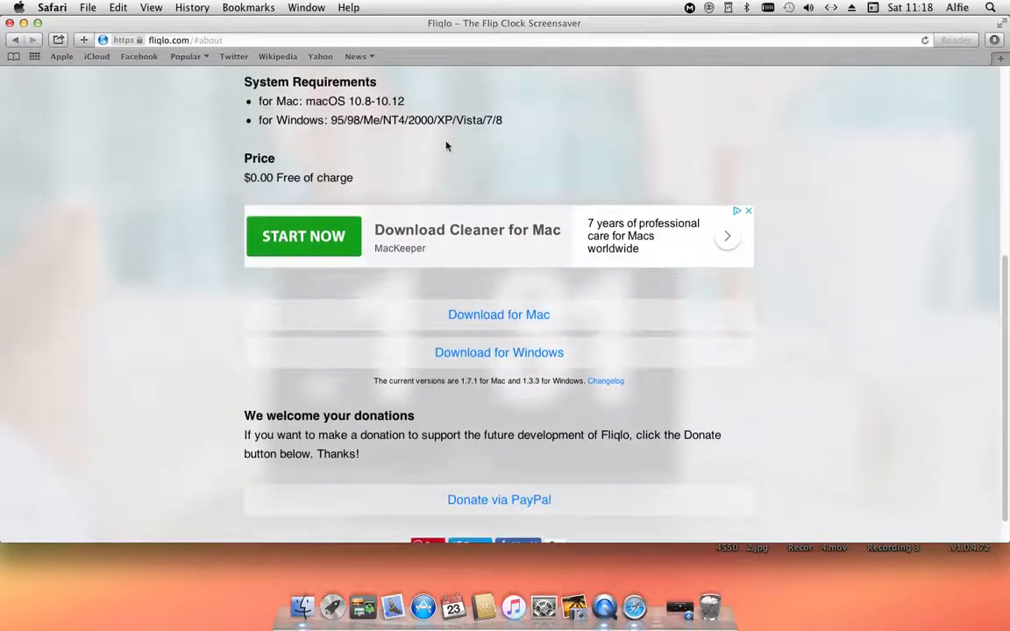
{"action": "mouse_move", "coordinate": [334, 116]}
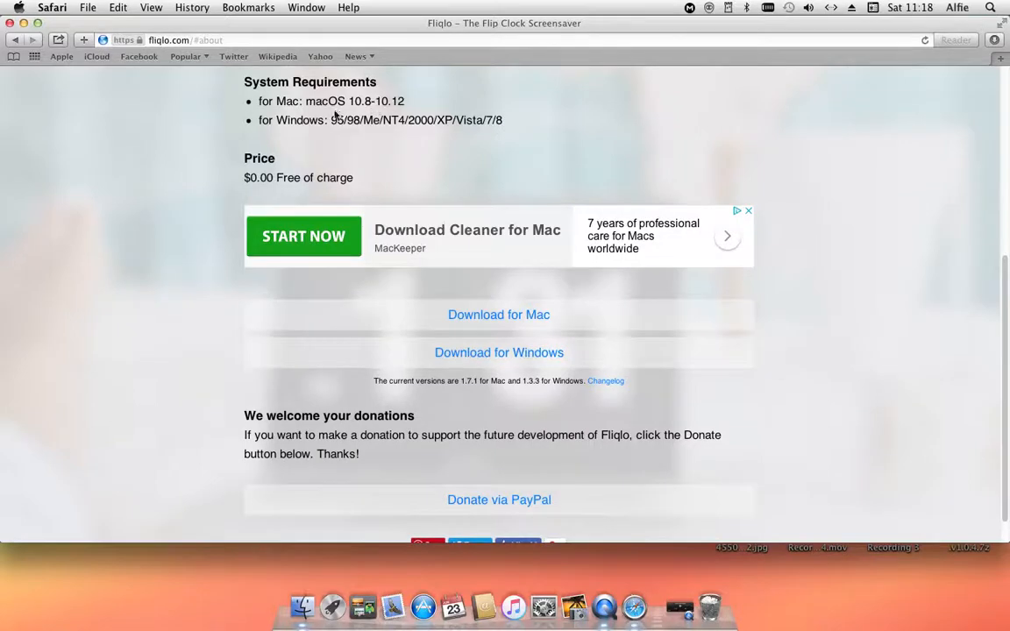
{"action": "mouse_move", "coordinate": [943, 91]}
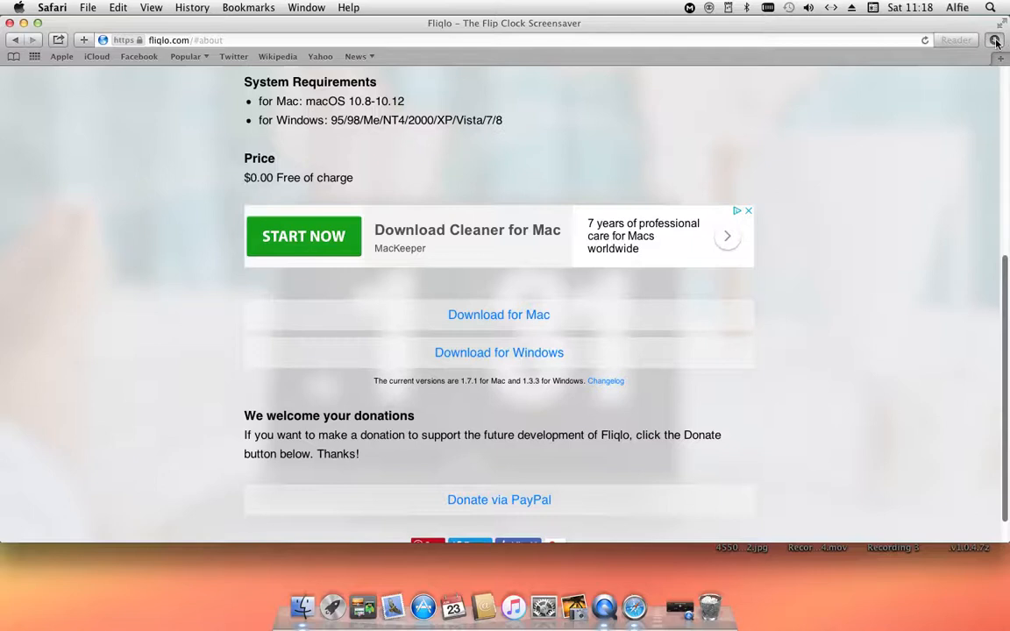
{"action": "left_click", "coordinate": [996, 39]}
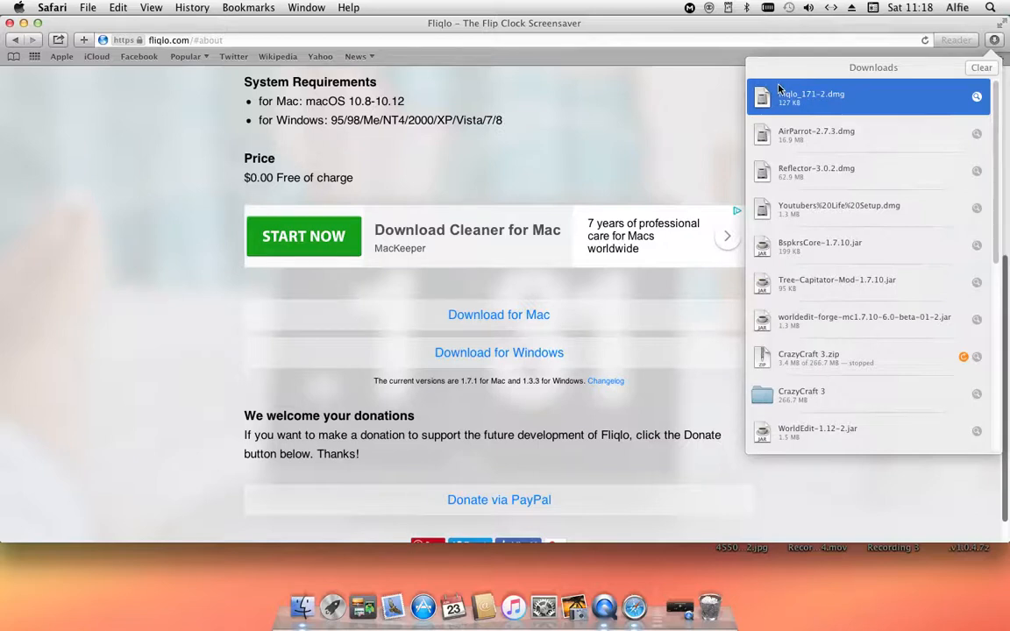
{"action": "mouse_move", "coordinate": [792, 105]}
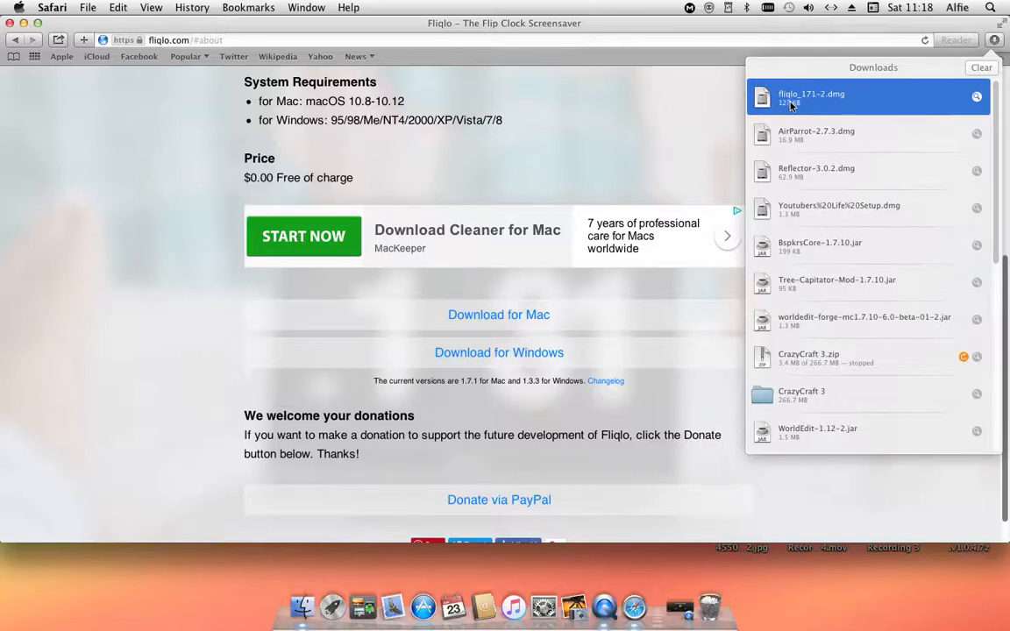
{"action": "double_click", "coordinate": [810, 96]}
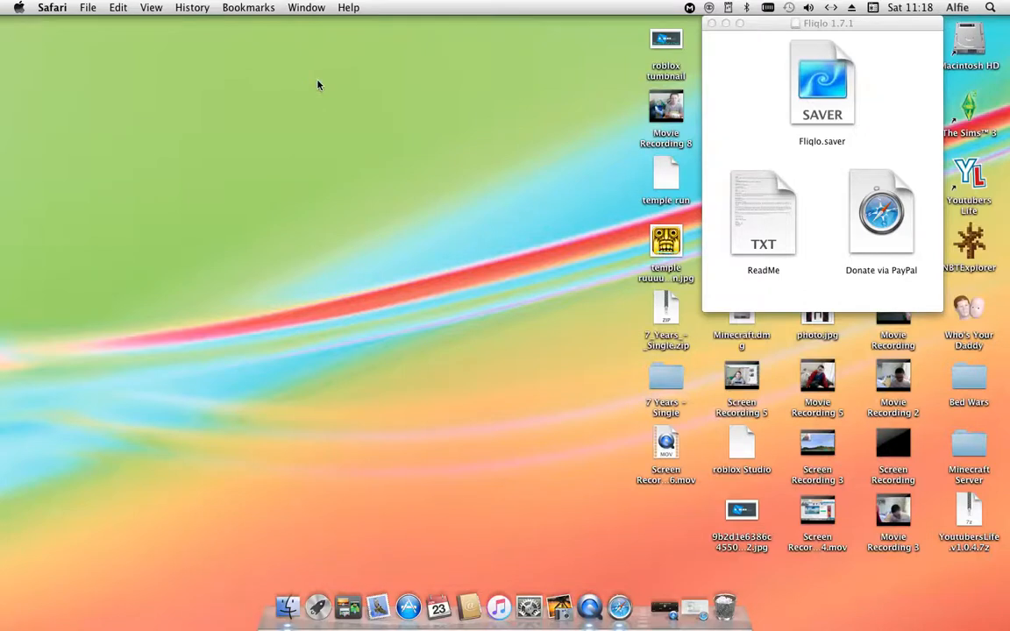
Install Fliqlo.saver, replacing the existing copy, and dismiss the 'cannot use' warning without trashing it
{"action": "left_click", "coordinate": [821, 84]}
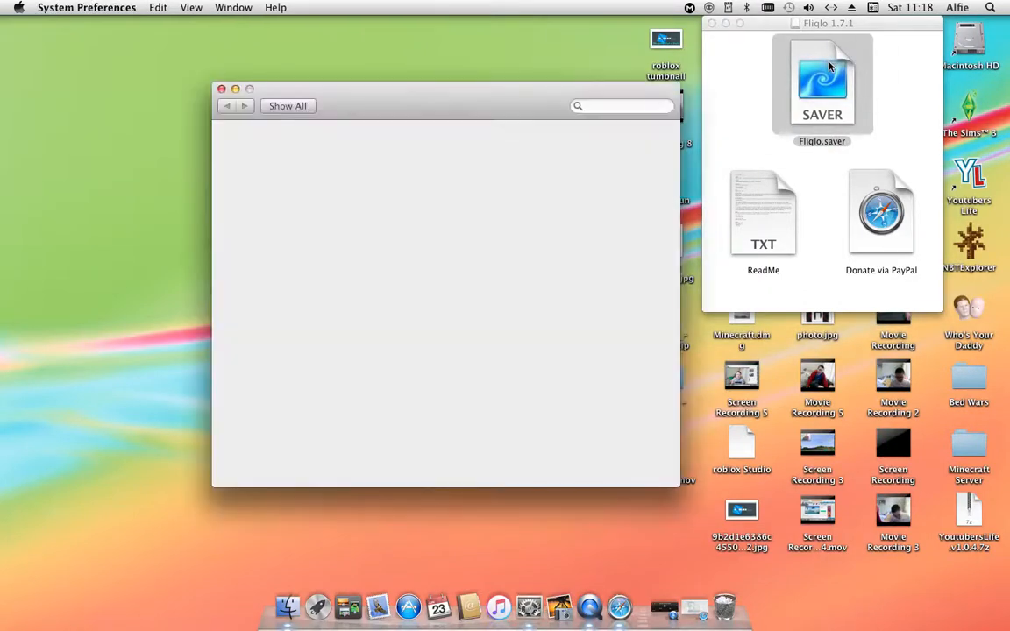
{"action": "double_click", "coordinate": [821, 84]}
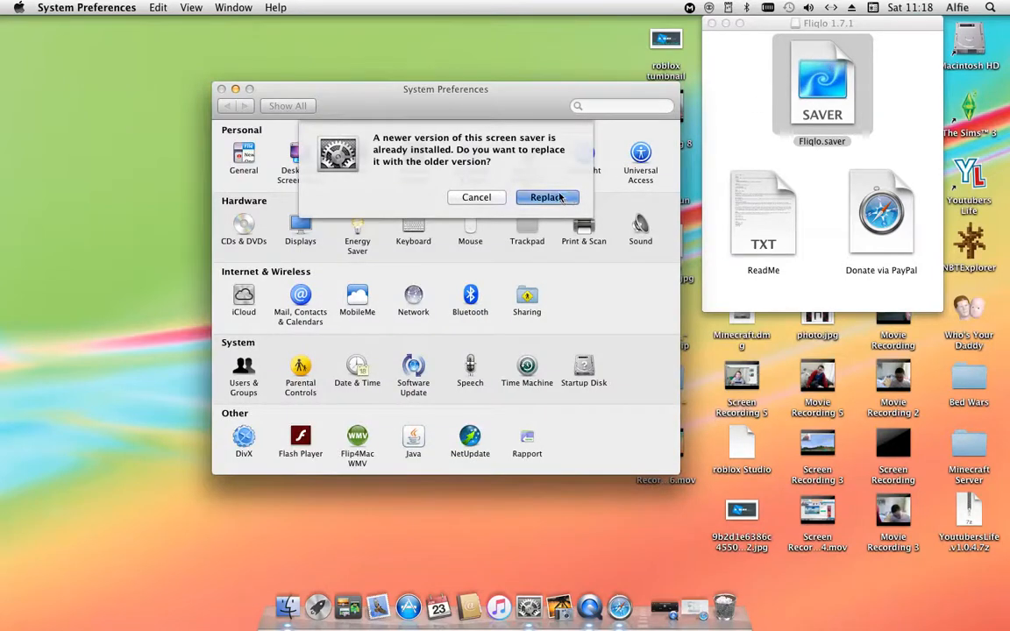
{"action": "left_click", "coordinate": [547, 197]}
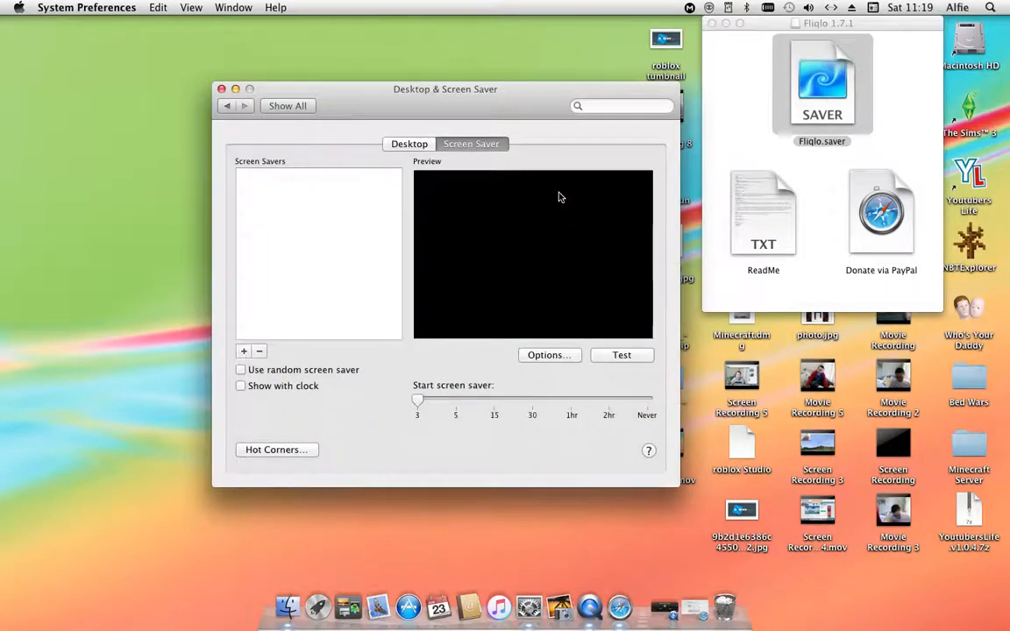
{"action": "left_click", "coordinate": [281, 329]}
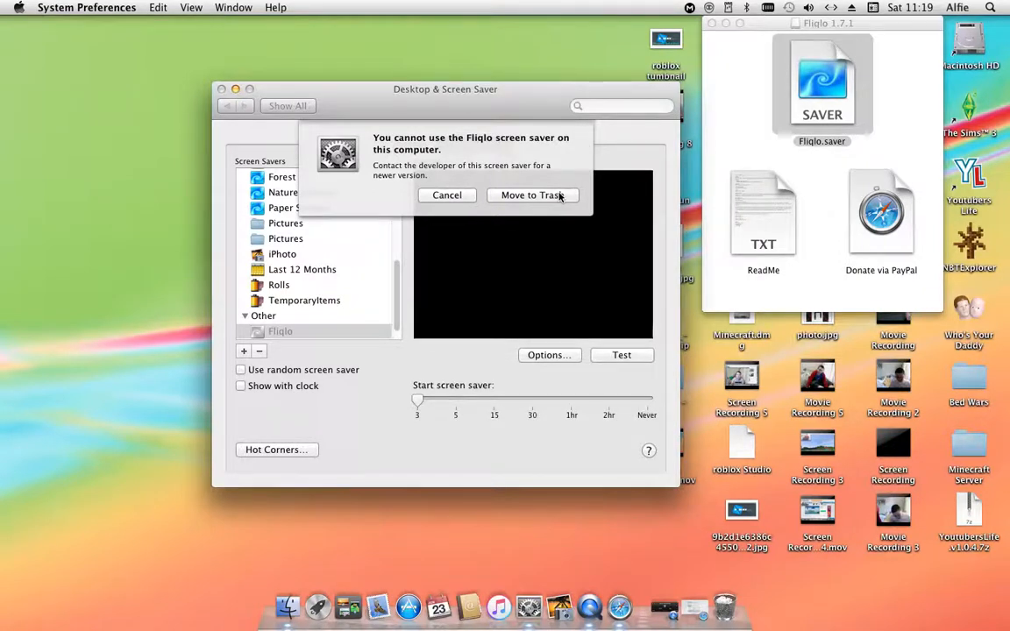
{"action": "mouse_move", "coordinate": [459, 206]}
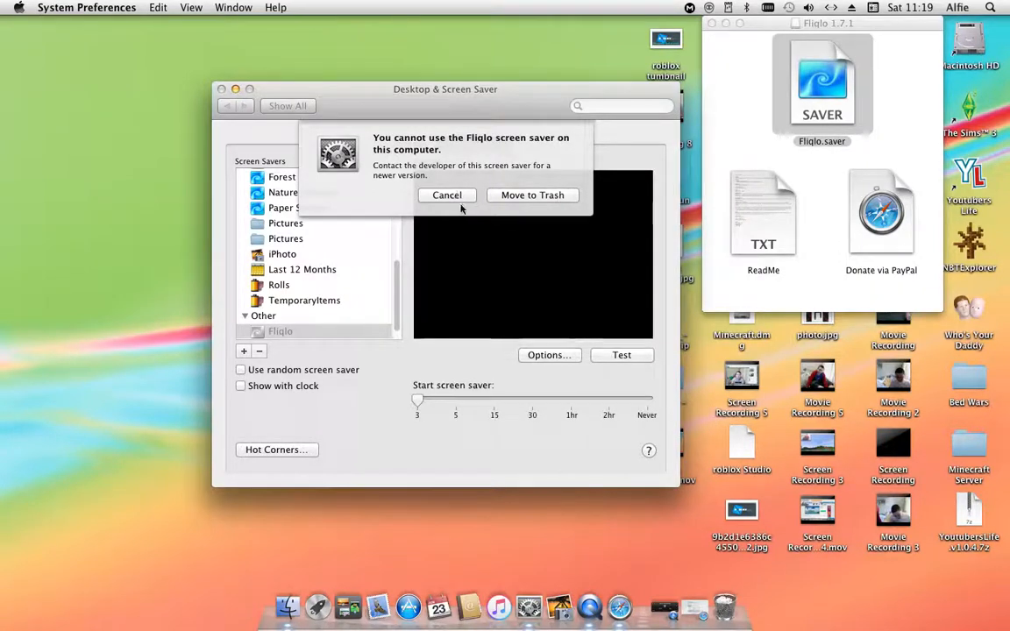
{"action": "left_click", "coordinate": [447, 194]}
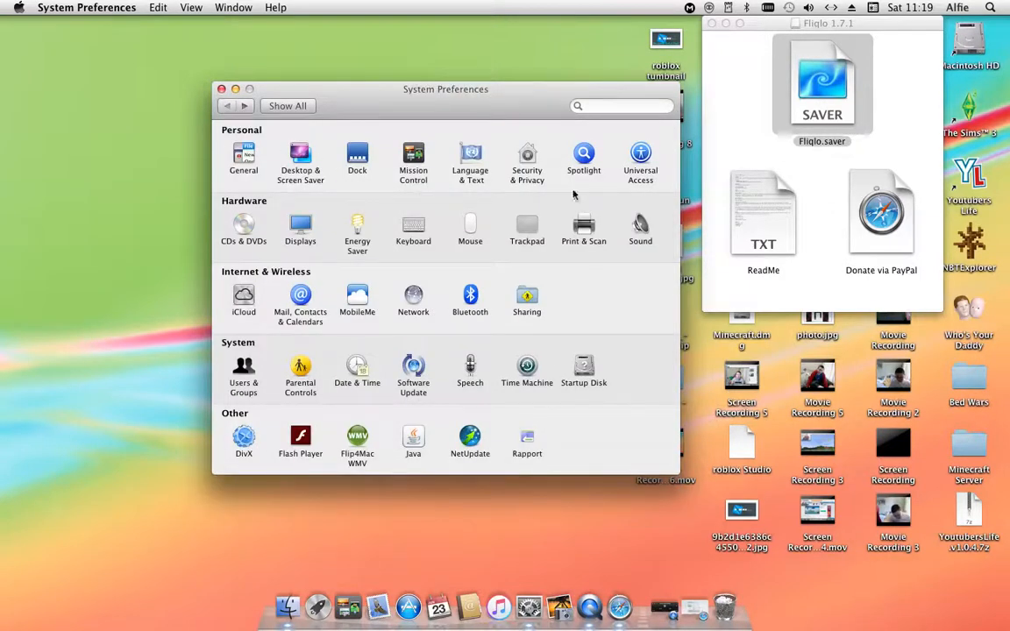
Unlock Security & Privacy and allow apps downloaded from Anywhere, then close the preferences
{"action": "left_click", "coordinate": [526, 158]}
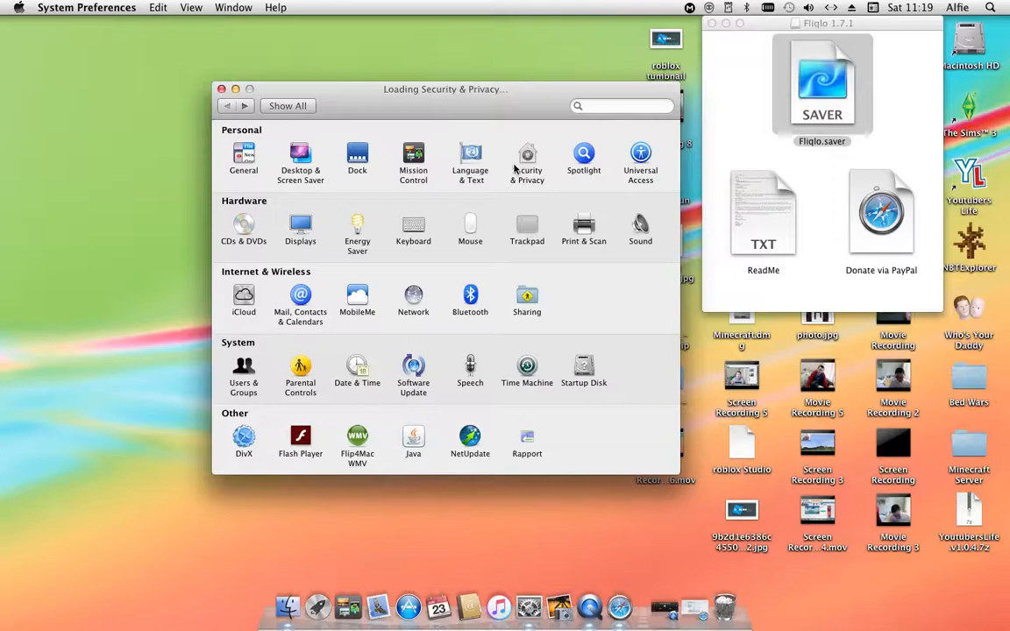
{"action": "left_click", "coordinate": [527, 158]}
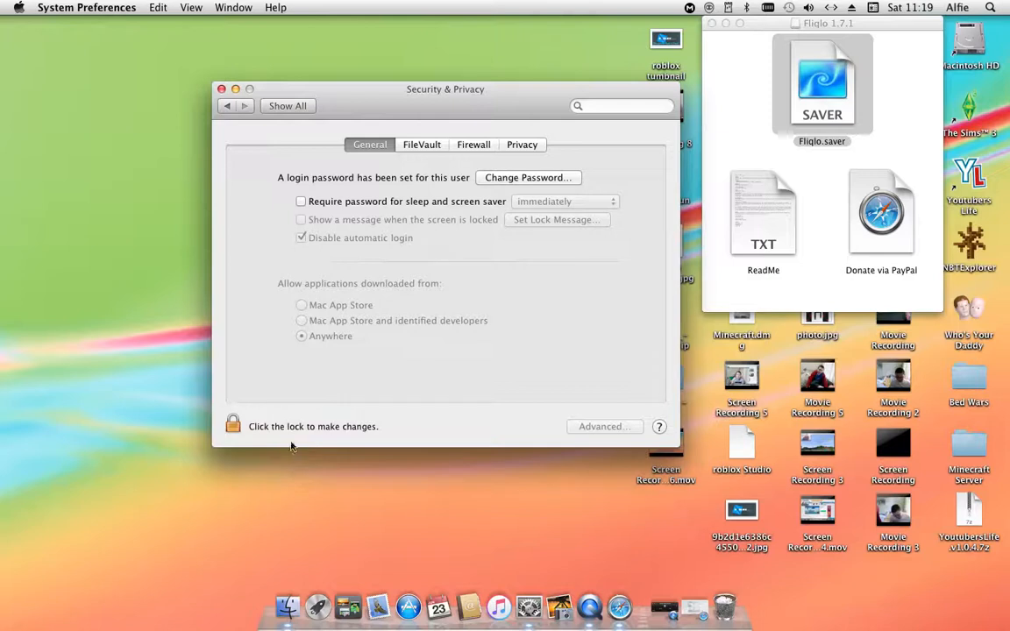
{"action": "left_click", "coordinate": [232, 426]}
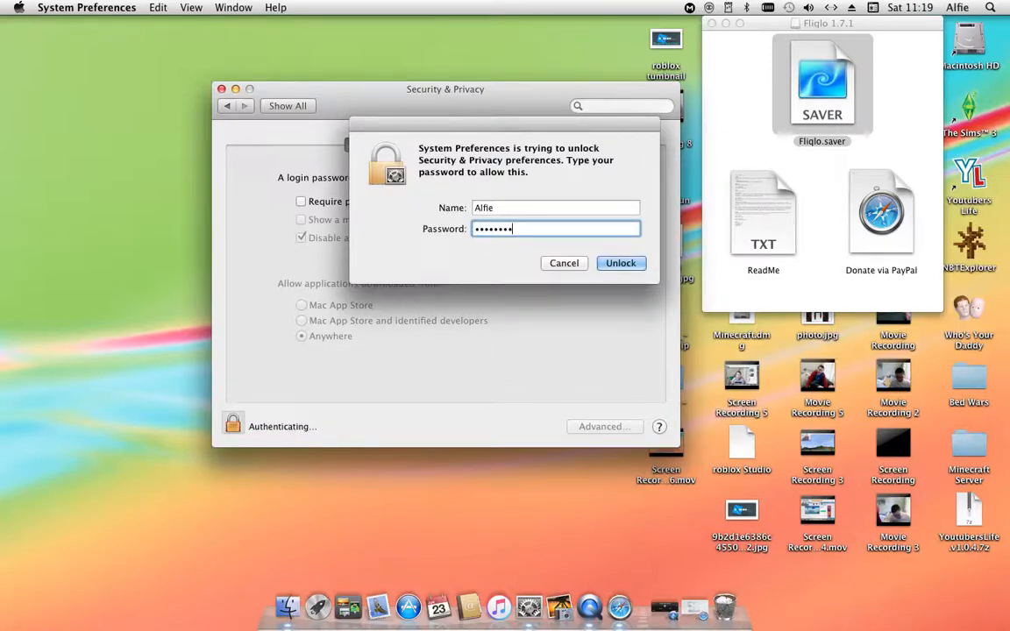
{"action": "left_click", "coordinate": [621, 263]}
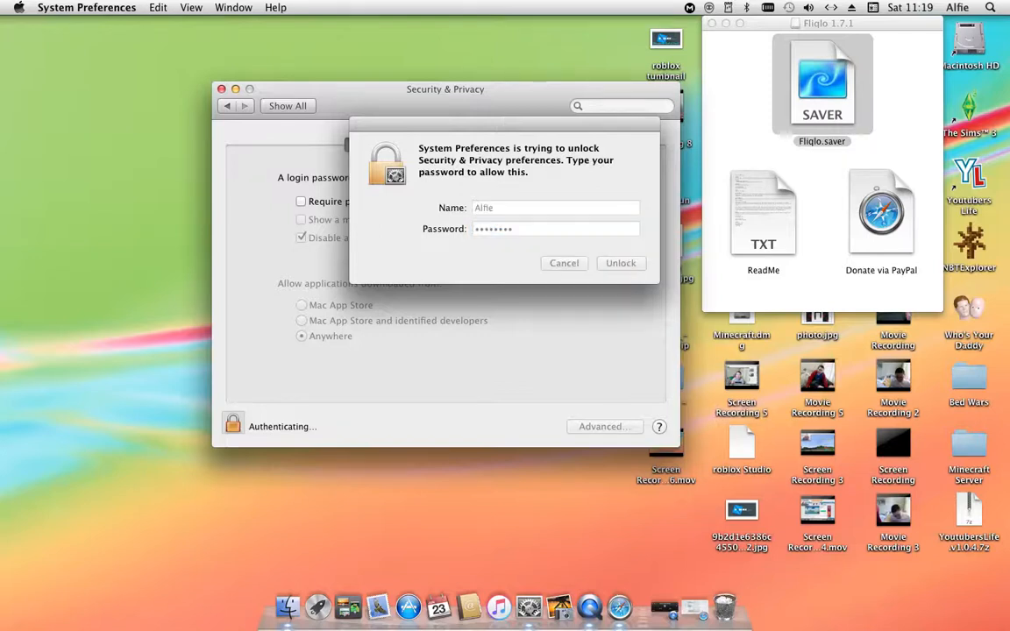
{"action": "left_click", "coordinate": [621, 263]}
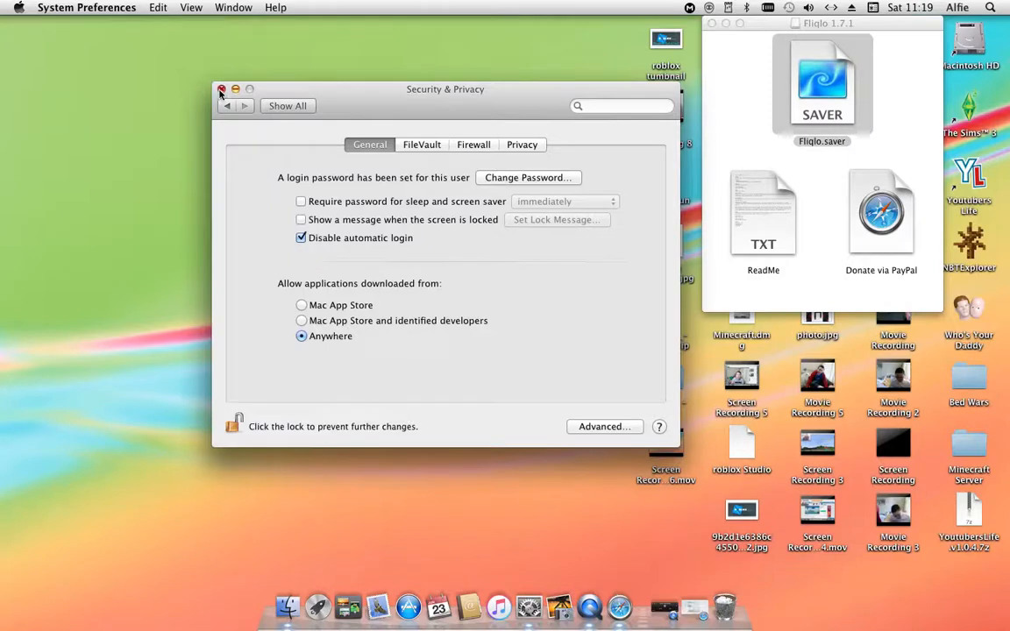
{"action": "left_click", "coordinate": [221, 91]}
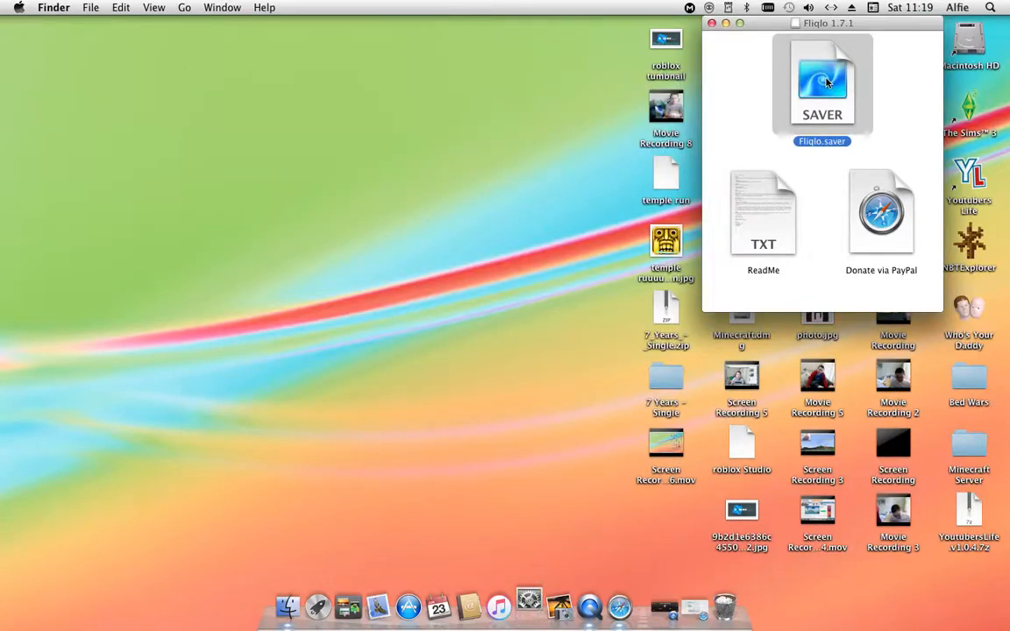
Retry installing Fliqlo 1.7.1, replace the old copy, keep it when refused, and close preferences
{"action": "double_click", "coordinate": [821, 84]}
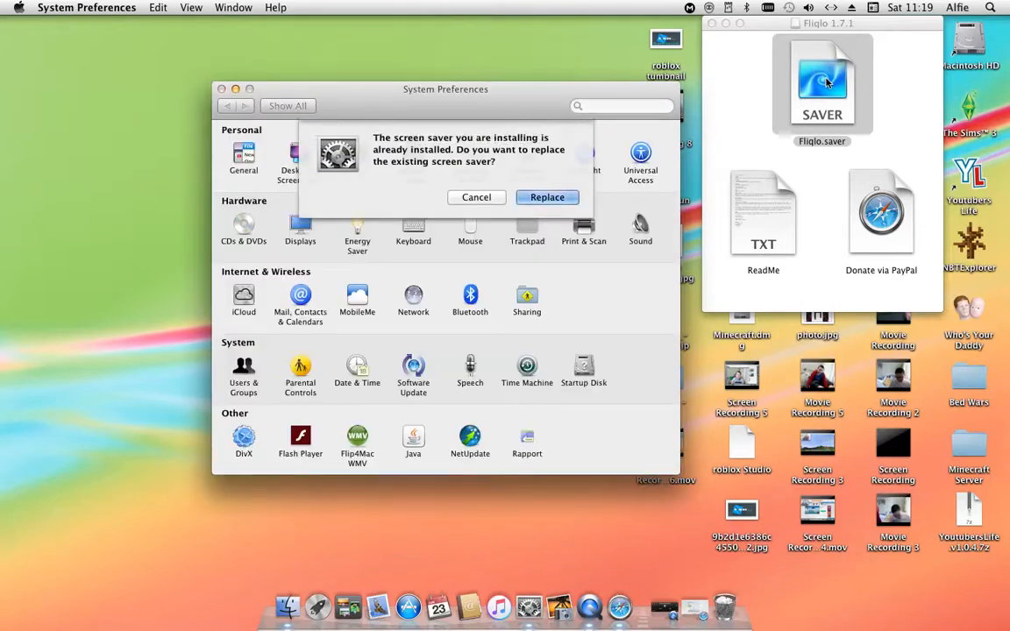
{"action": "mouse_move", "coordinate": [582, 179]}
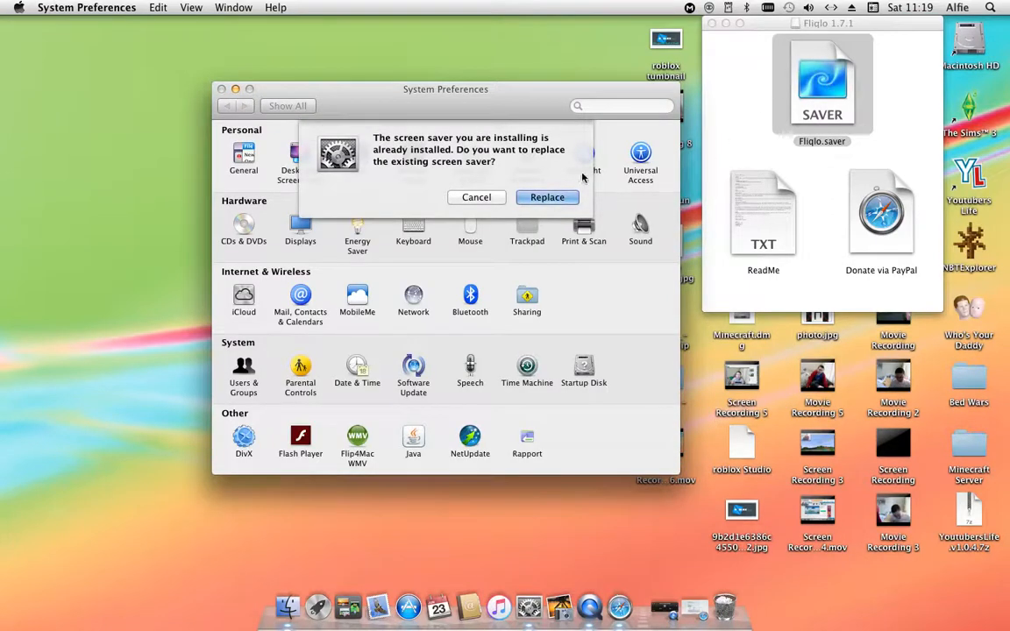
{"action": "left_click", "coordinate": [547, 196]}
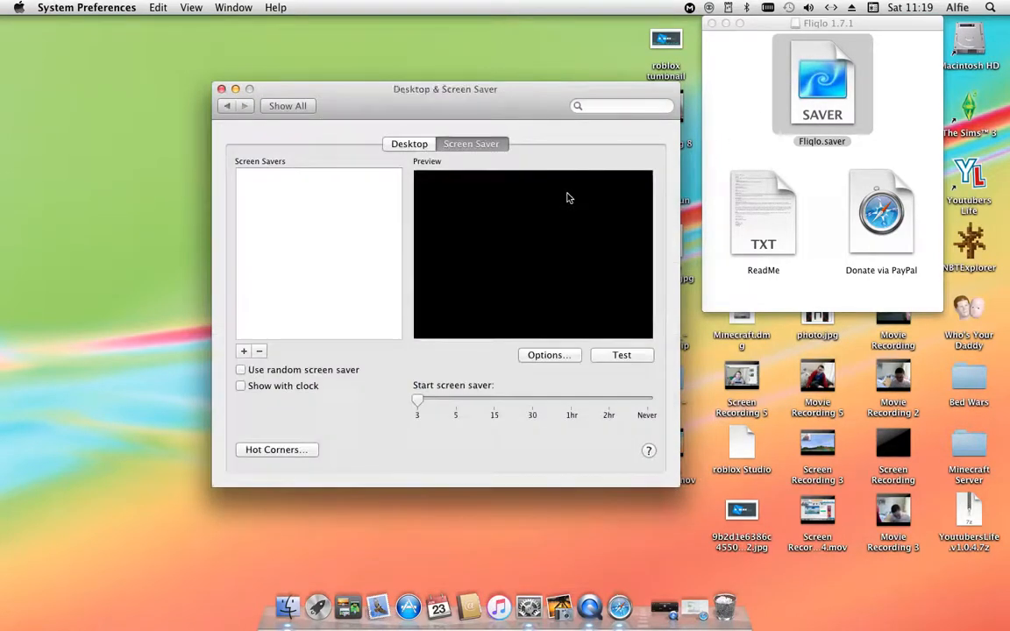
{"action": "left_click", "coordinate": [280, 330]}
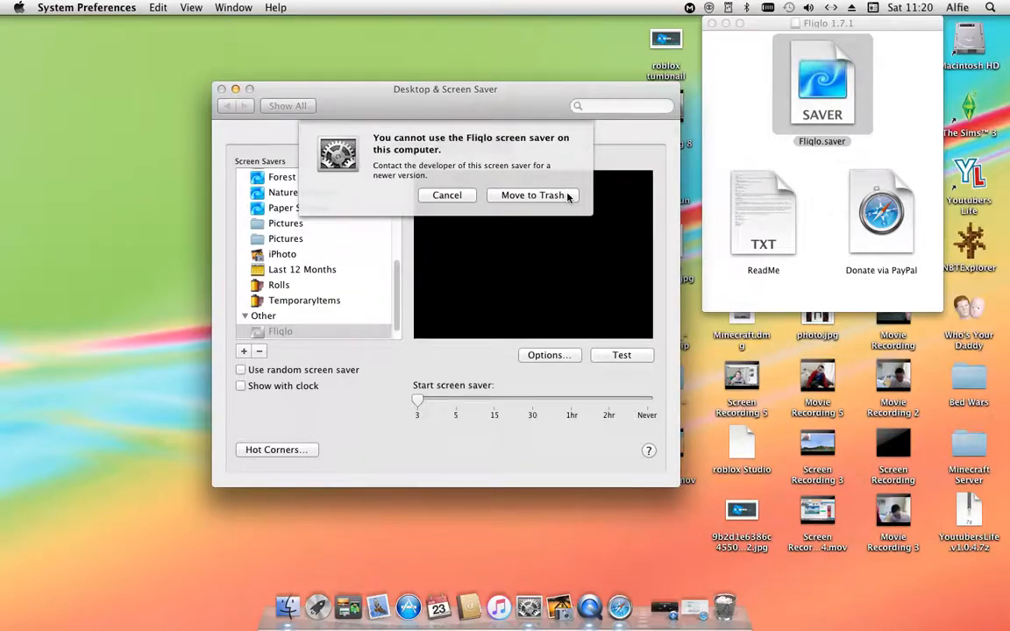
{"action": "left_click", "coordinate": [446, 194]}
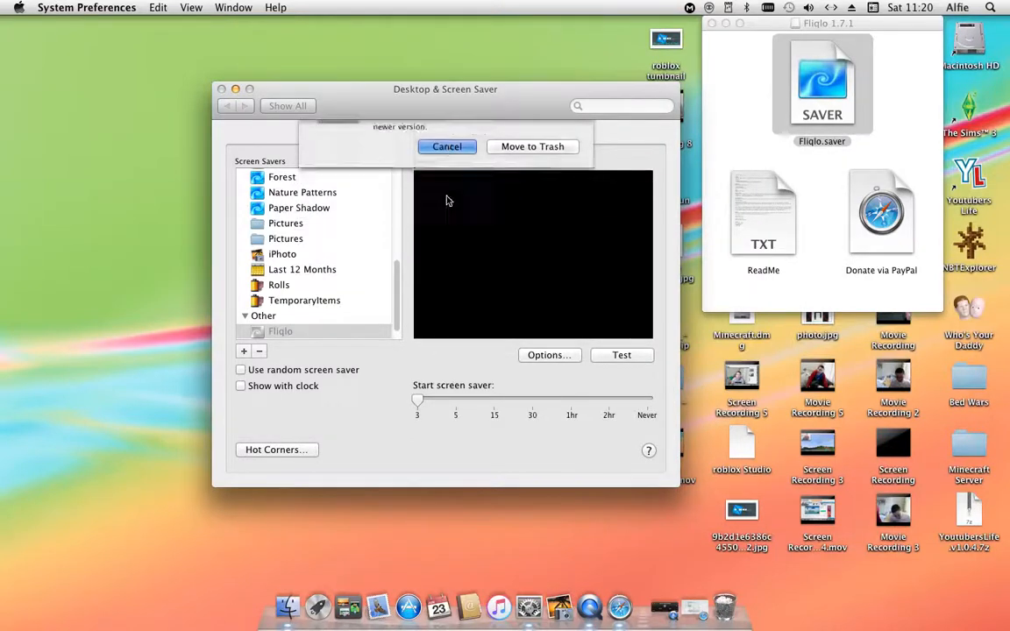
{"action": "left_click", "coordinate": [448, 148]}
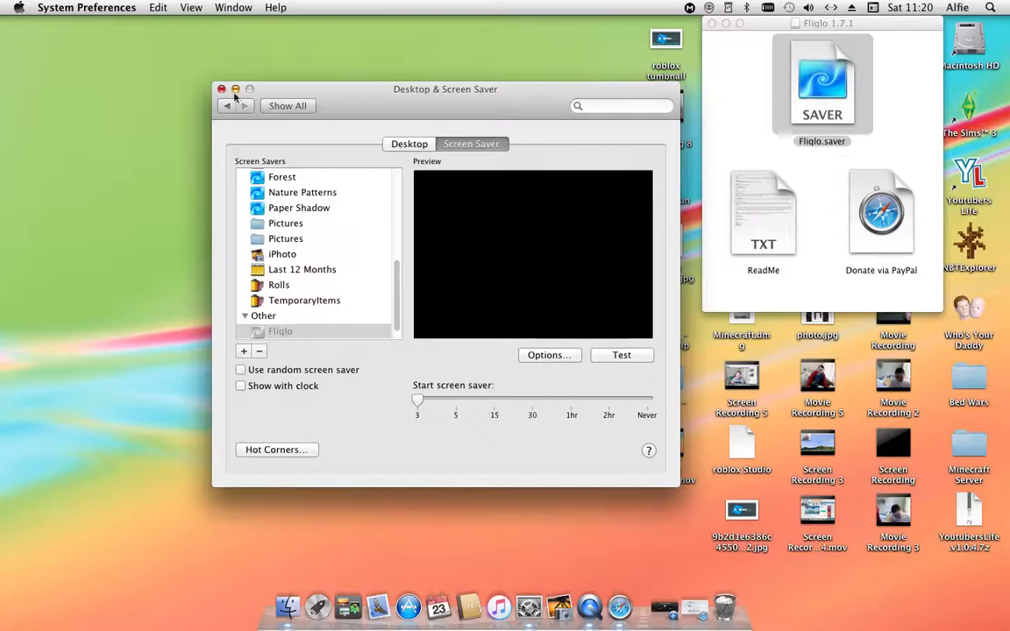
{"action": "left_click", "coordinate": [221, 90]}
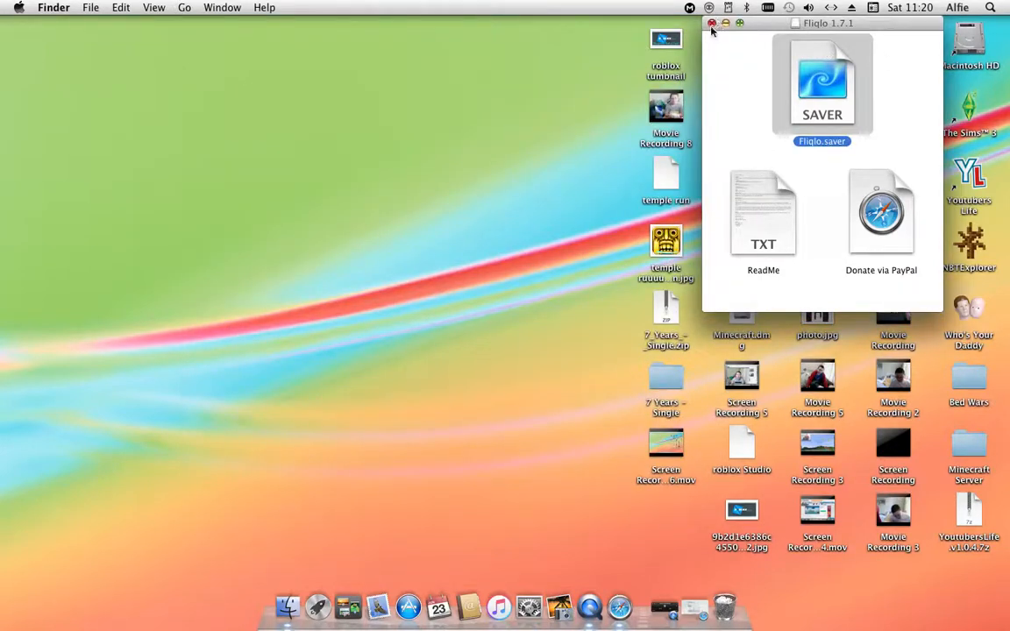
Close the Fliqlo disk window and search Google in Safari for an older Fliqlo version, browsing the results
{"action": "left_click", "coordinate": [712, 24]}
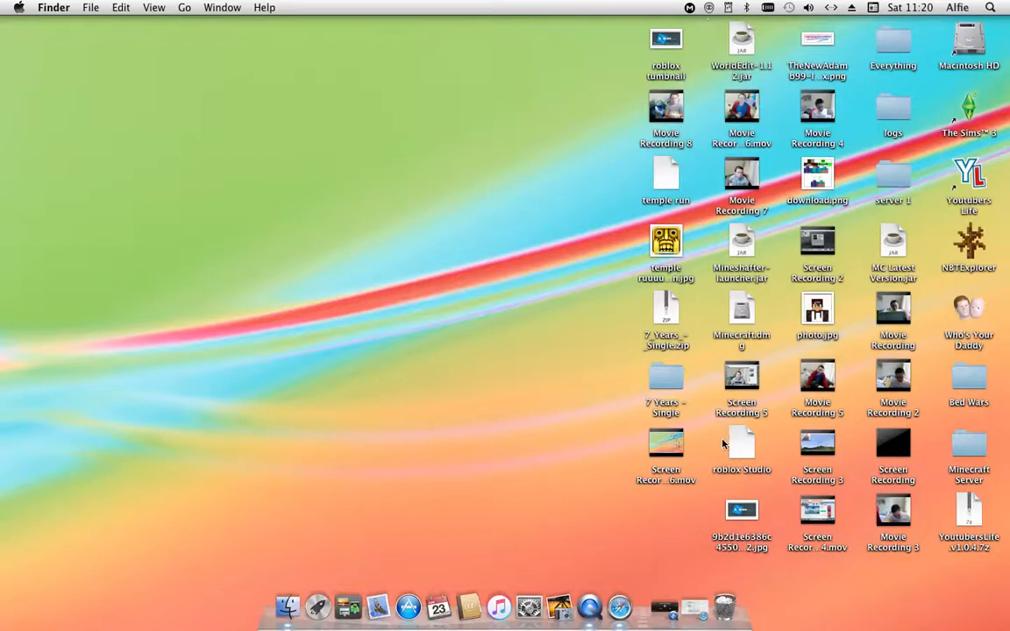
{"action": "left_click", "coordinate": [621, 607]}
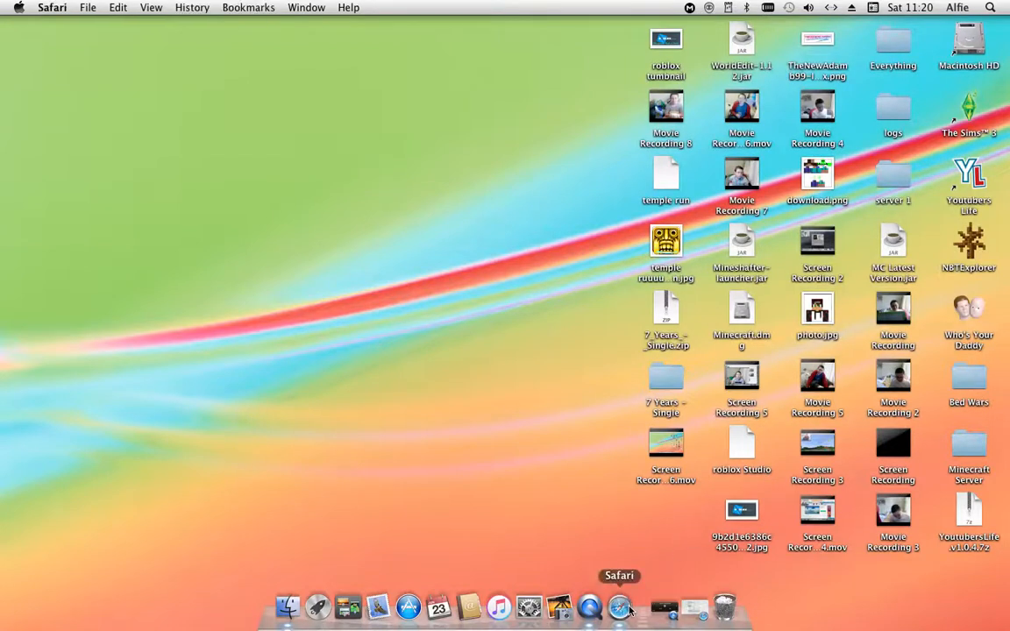
{"action": "left_click", "coordinate": [620, 607]}
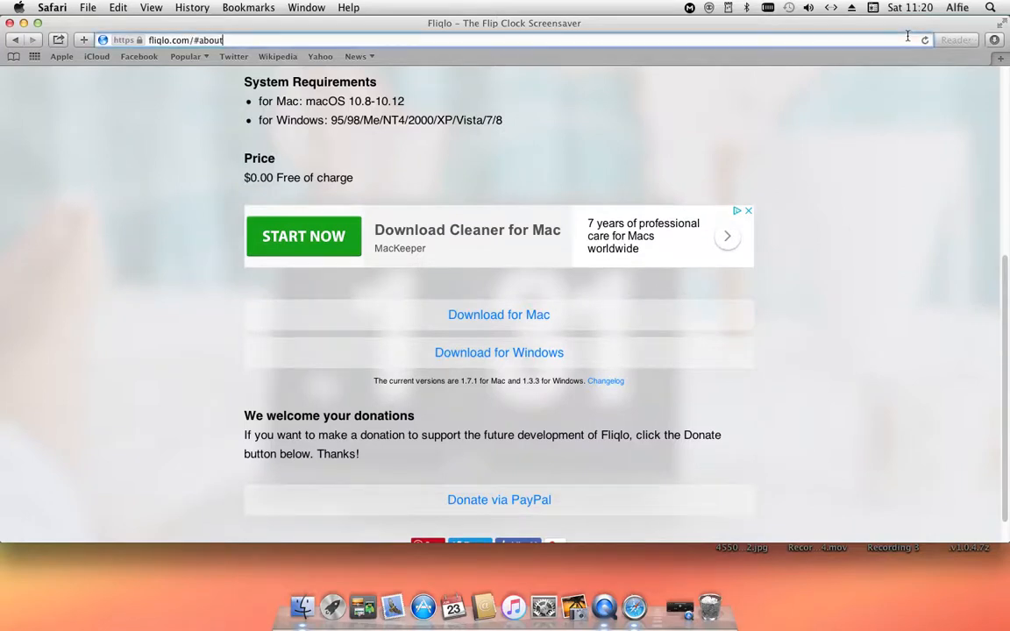
{"action": "left_click", "coordinate": [351, 38]}
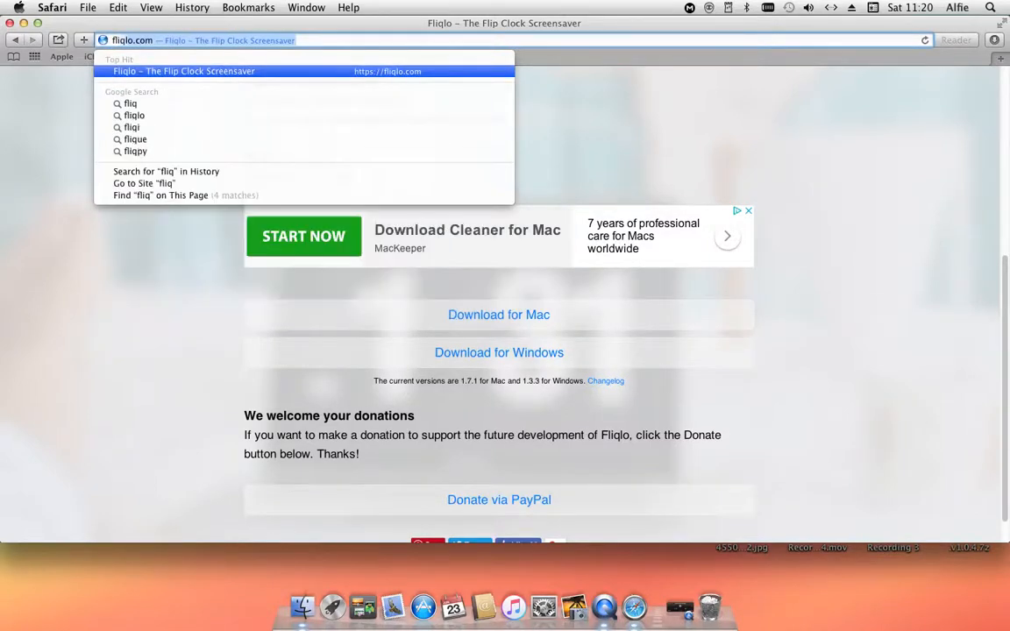
{"action": "type", "text": "fliqlo 140"}
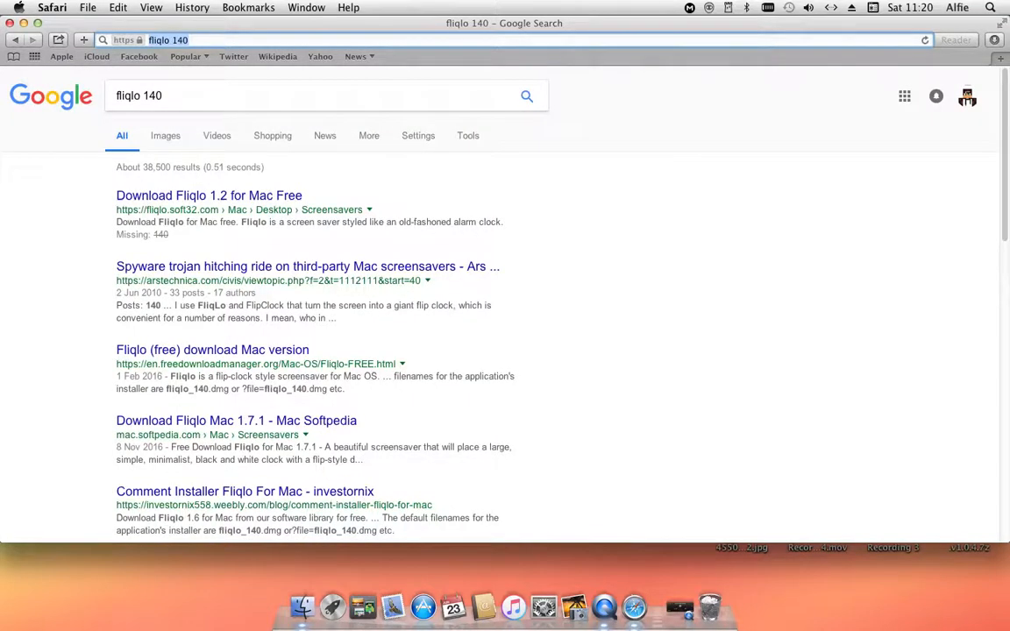
{"action": "mouse_move", "coordinate": [477, 335]}
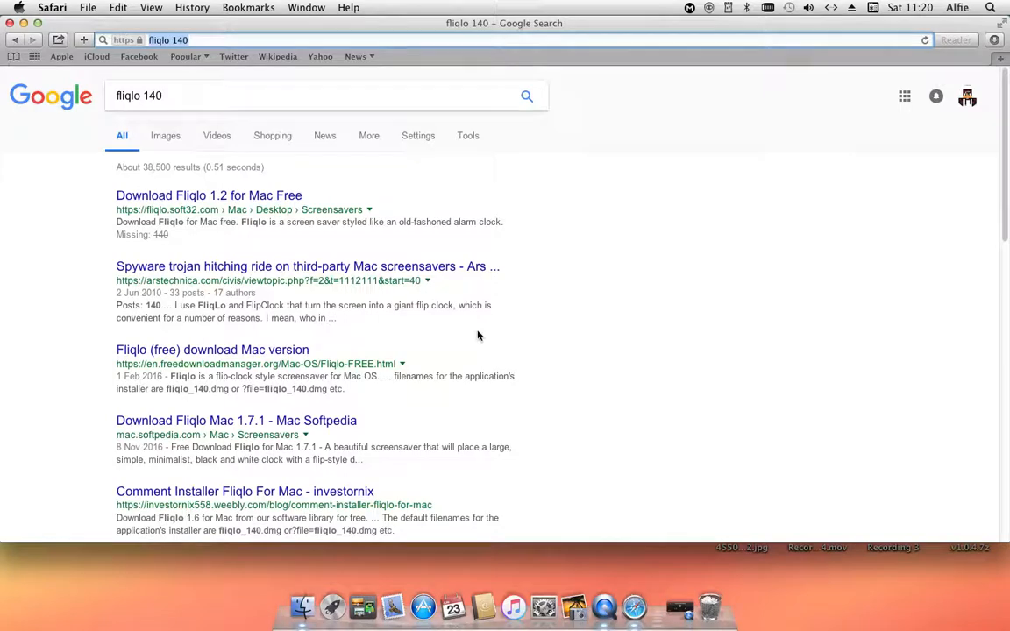
{"action": "scroll", "scroll_direction": "down", "scroll_amount": 3}
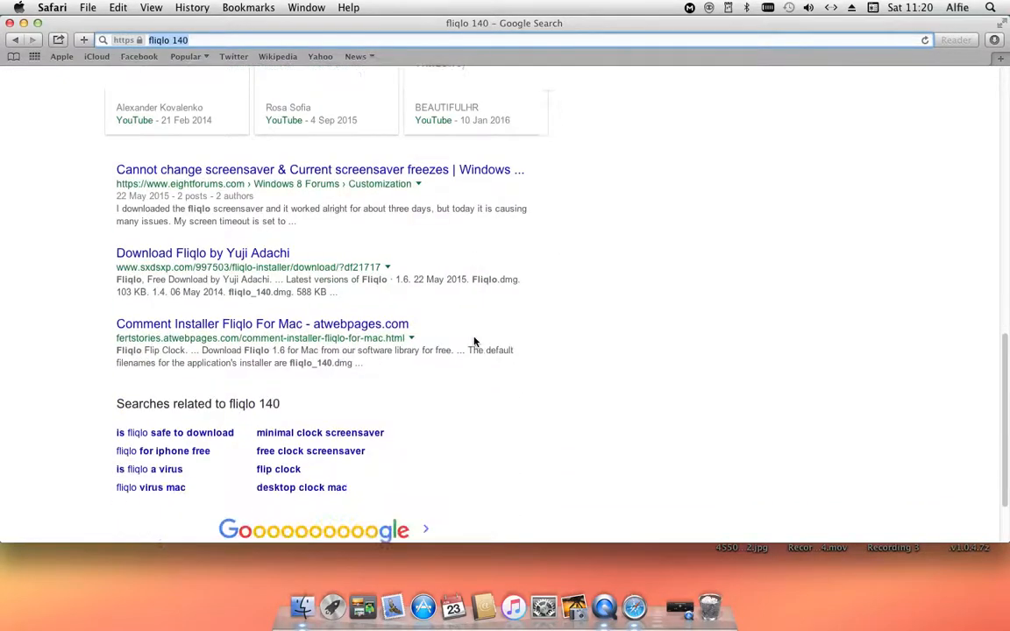
{"action": "scroll", "scroll_direction": "up", "scroll_amount": 3}
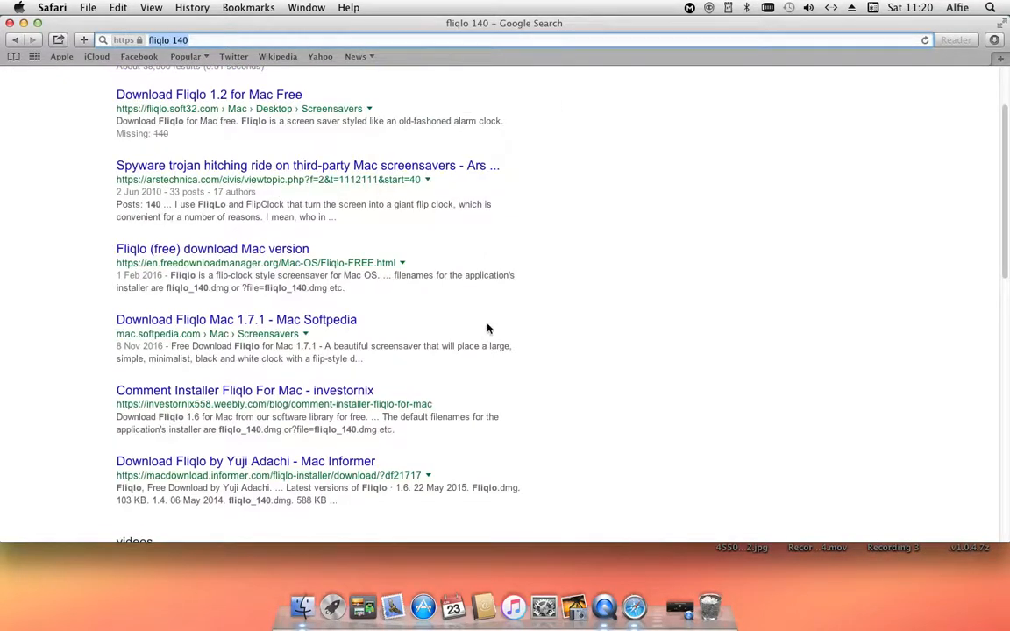
{"action": "mouse_move", "coordinate": [474, 354]}
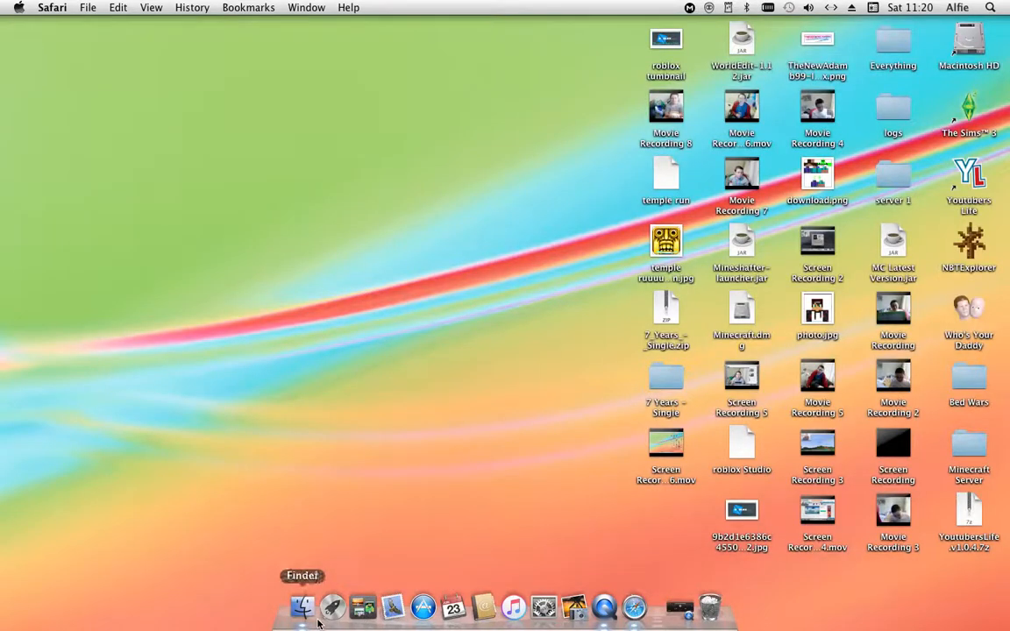
{"action": "mouse_move", "coordinate": [332, 607]}
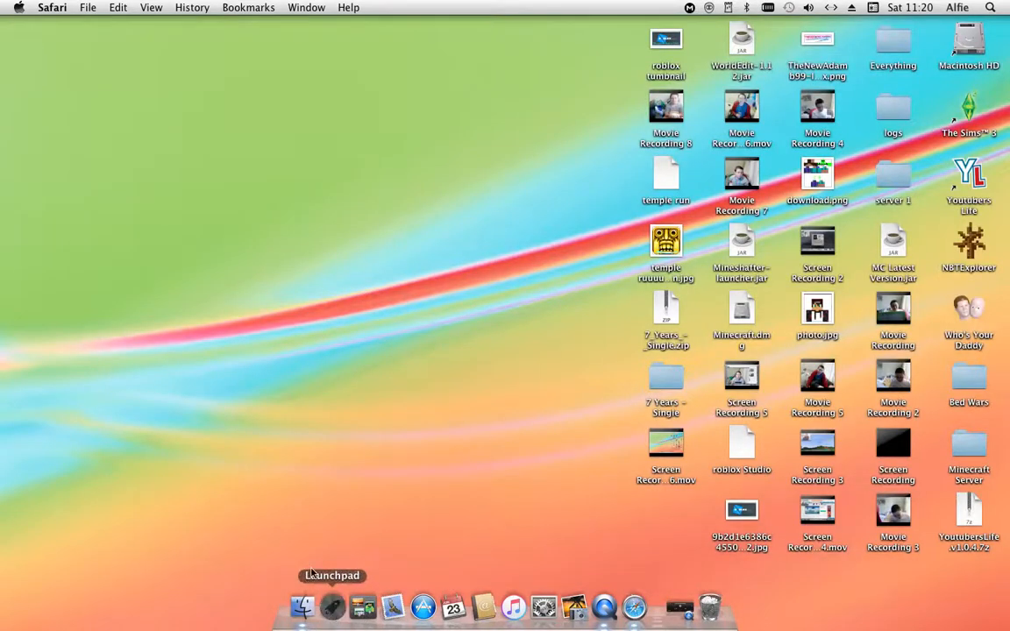
Launch Firefox, search Google for fliqlo 1.6.9 and open the Mac Informer Fliqlo result
{"action": "left_click", "coordinate": [301, 606]}
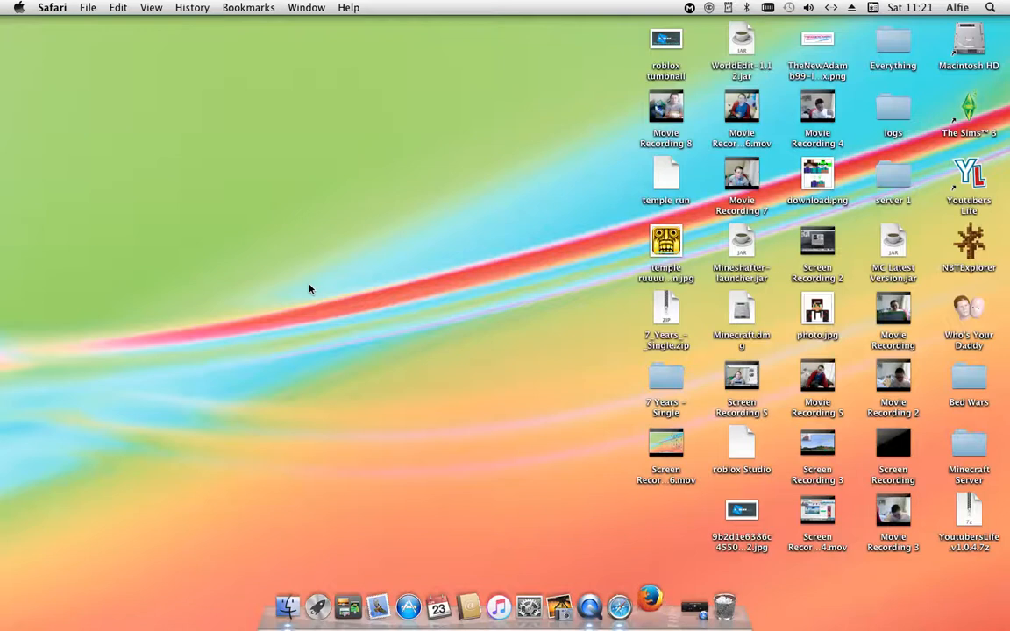
{"action": "left_click", "coordinate": [649, 607]}
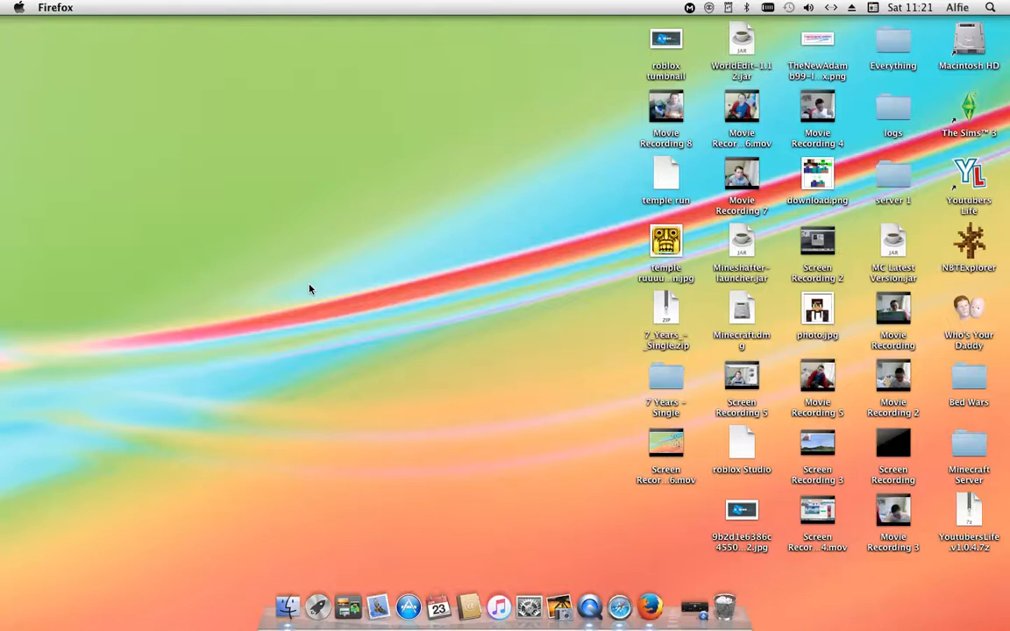
{"action": "left_click", "coordinate": [649, 607]}
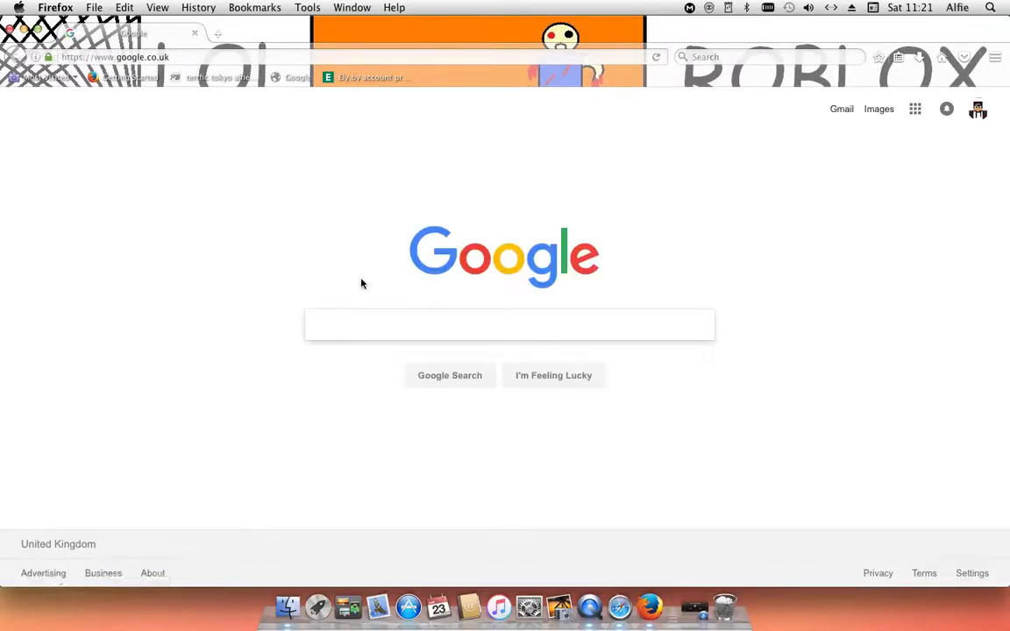
{"action": "type", "text": "fliqlo"}
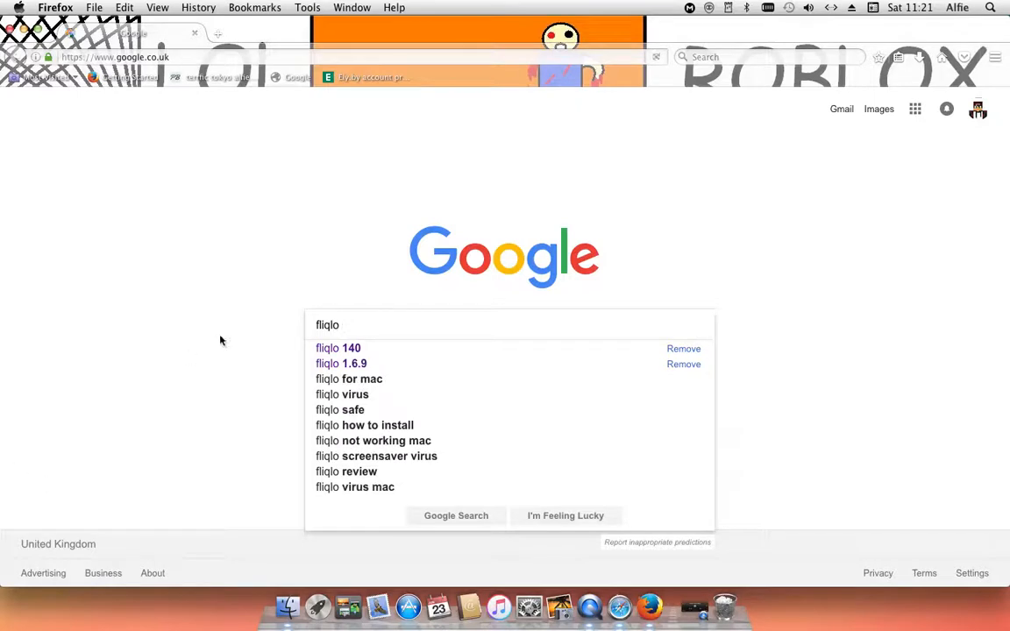
{"action": "left_click", "coordinate": [336, 347]}
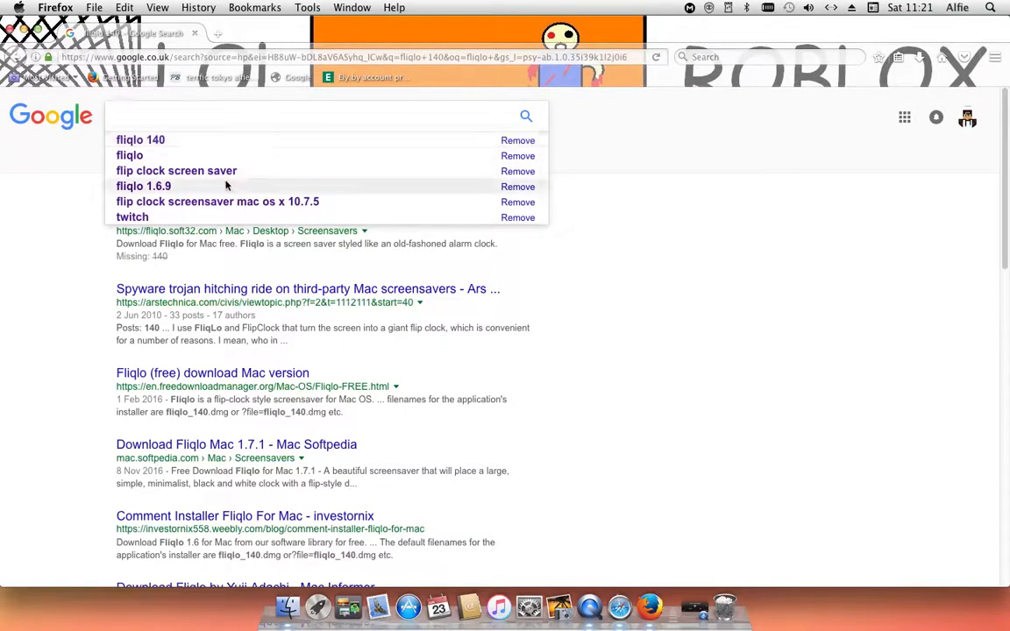
{"action": "left_click", "coordinate": [143, 186]}
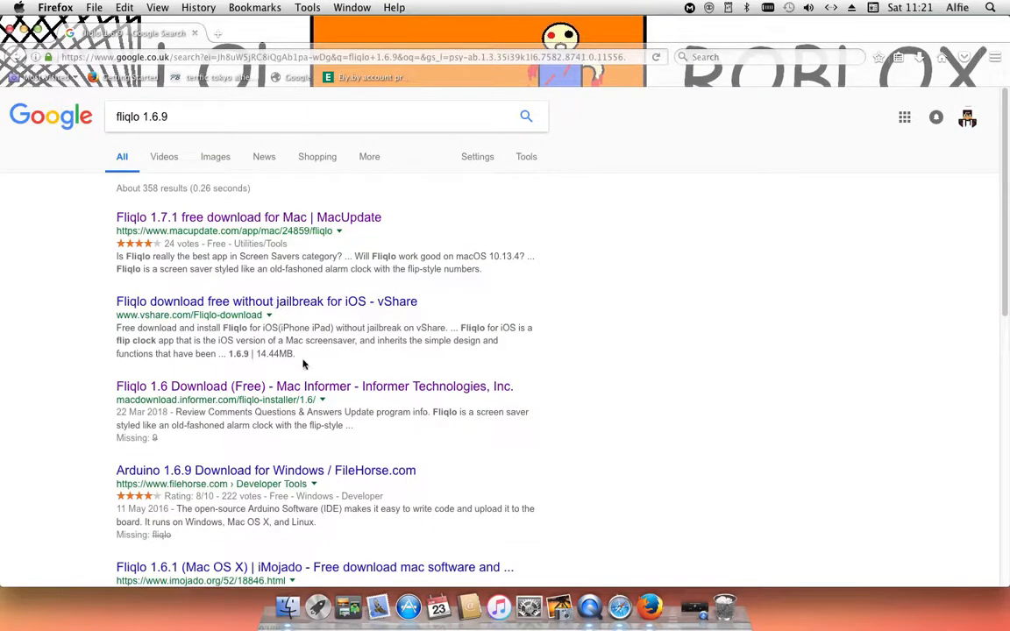
{"action": "mouse_move", "coordinate": [316, 386]}
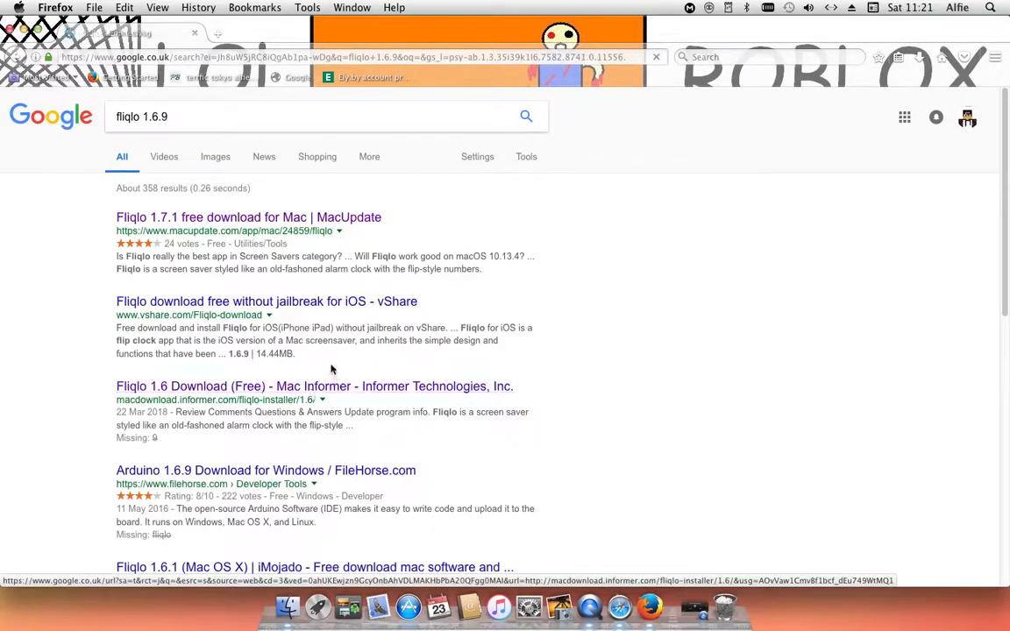
{"action": "left_click", "coordinate": [314, 386]}
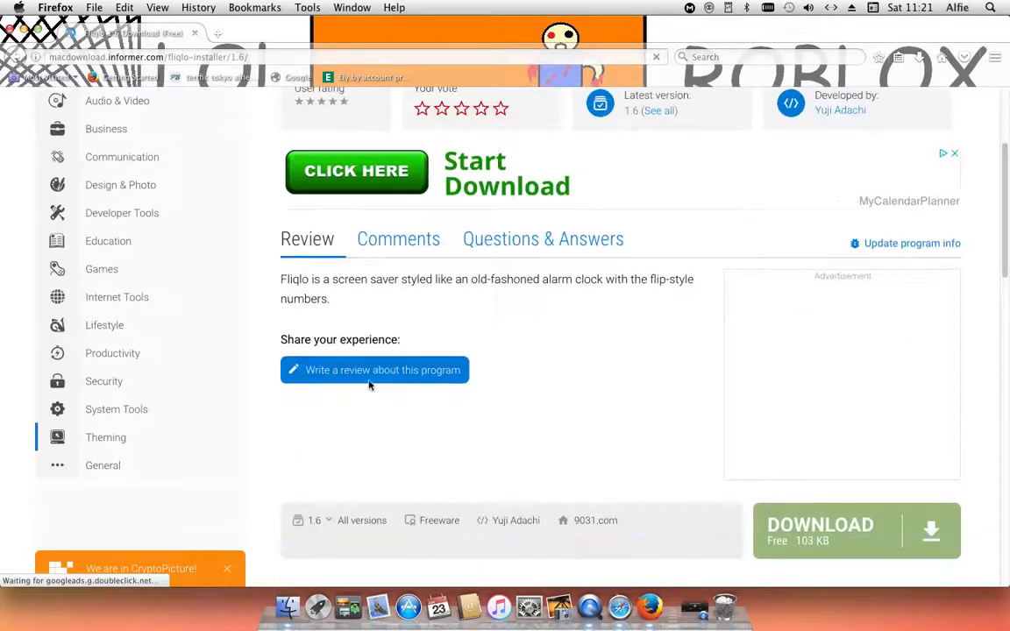
Pick Fliqlo 1.4 from Mac Informer's versions list and download its disk image to the desktop
{"action": "scroll", "scroll_direction": "down", "scroll_amount": 3}
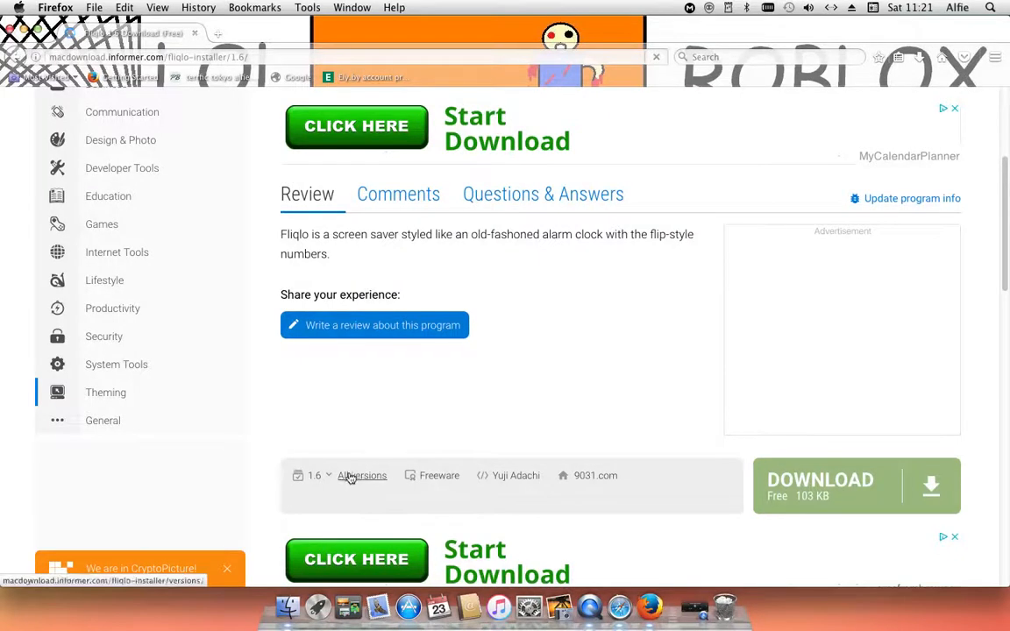
{"action": "left_click", "coordinate": [361, 475]}
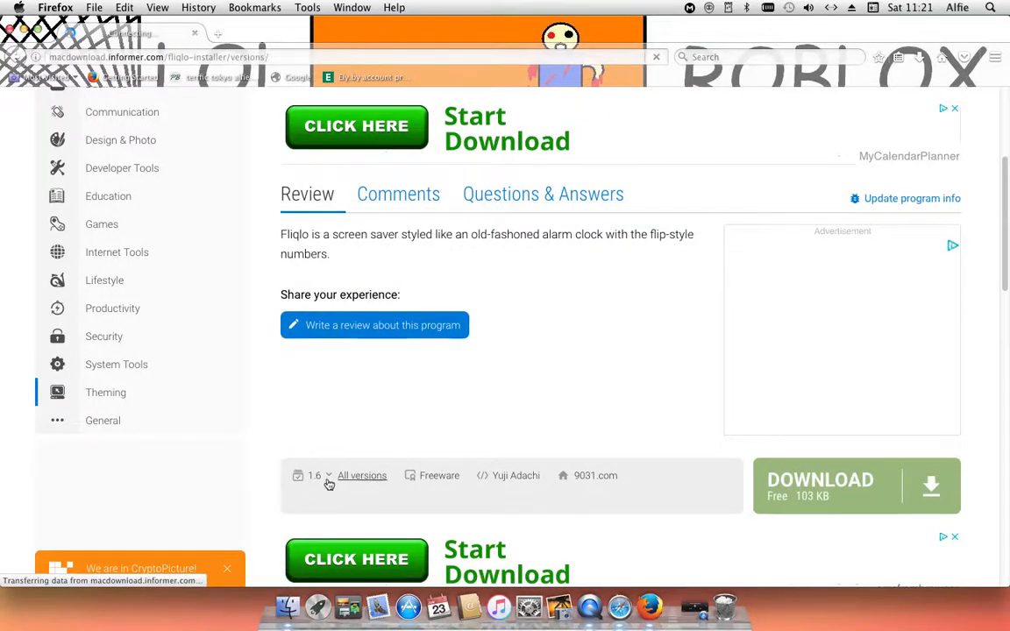
{"action": "left_click", "coordinate": [361, 475]}
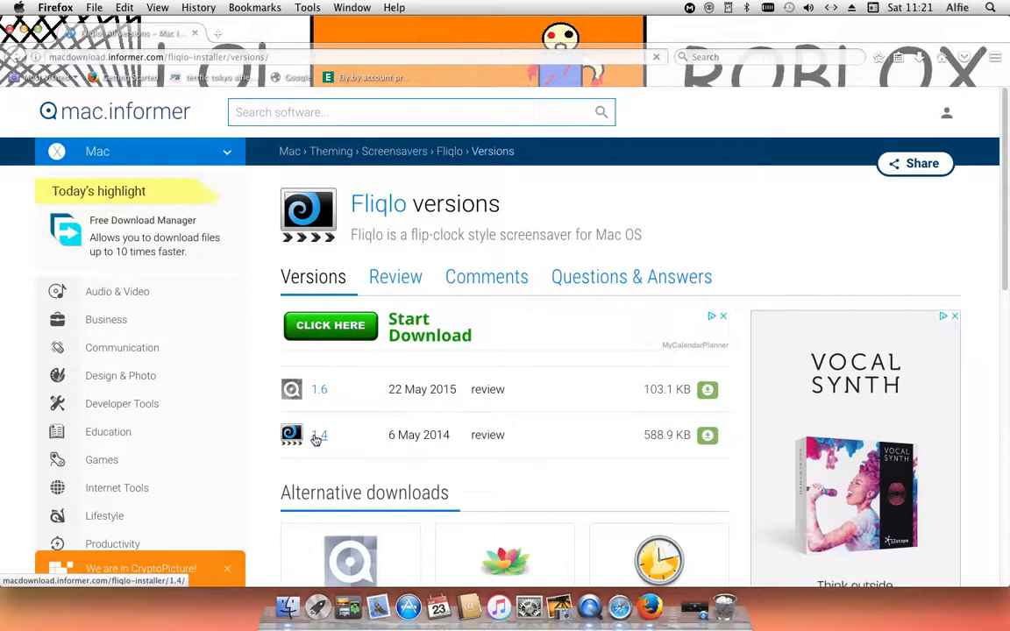
{"action": "left_click", "coordinate": [319, 435]}
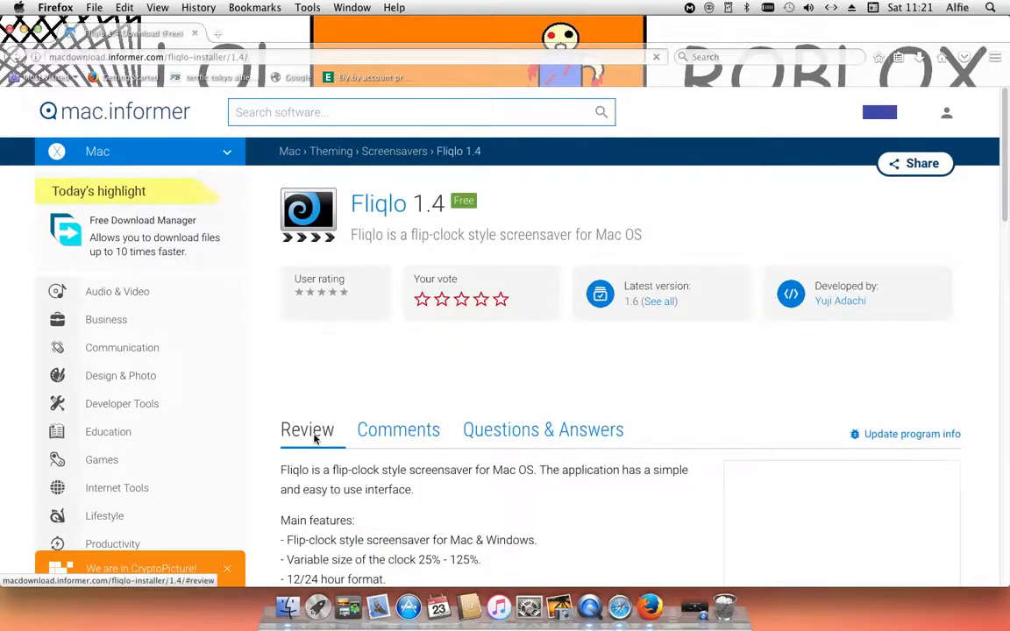
{"action": "scroll", "scroll_direction": "down", "scroll_amount": 3}
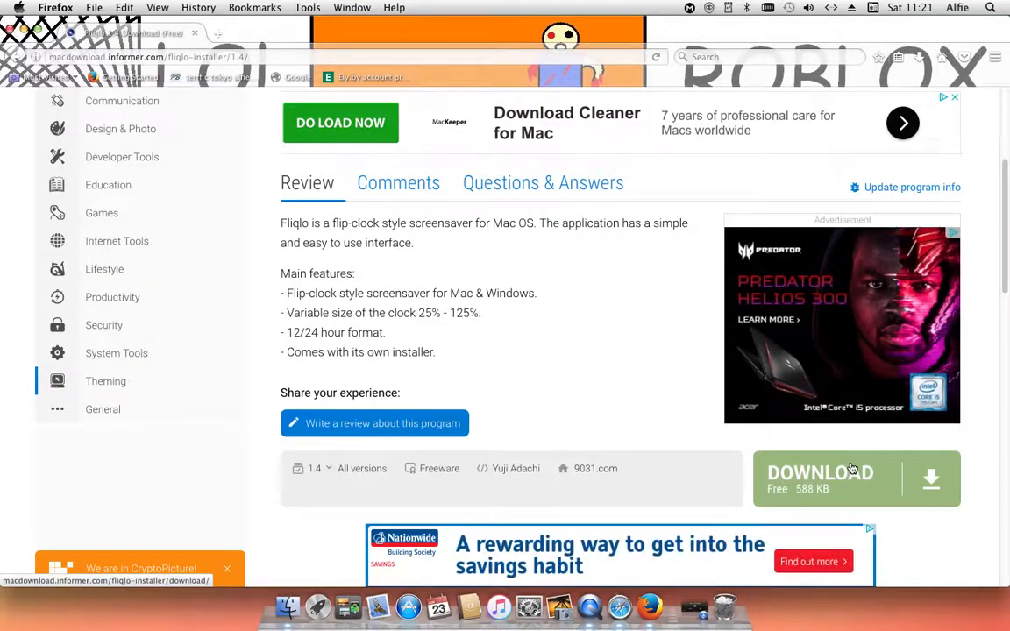
{"action": "mouse_move", "coordinate": [889, 499]}
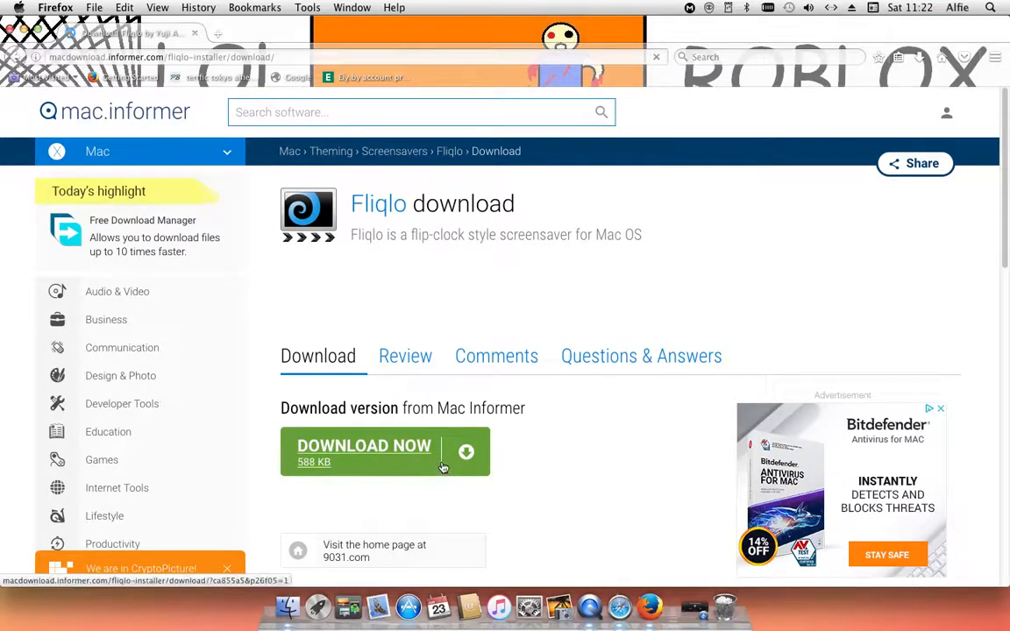
{"action": "mouse_move", "coordinate": [421, 439]}
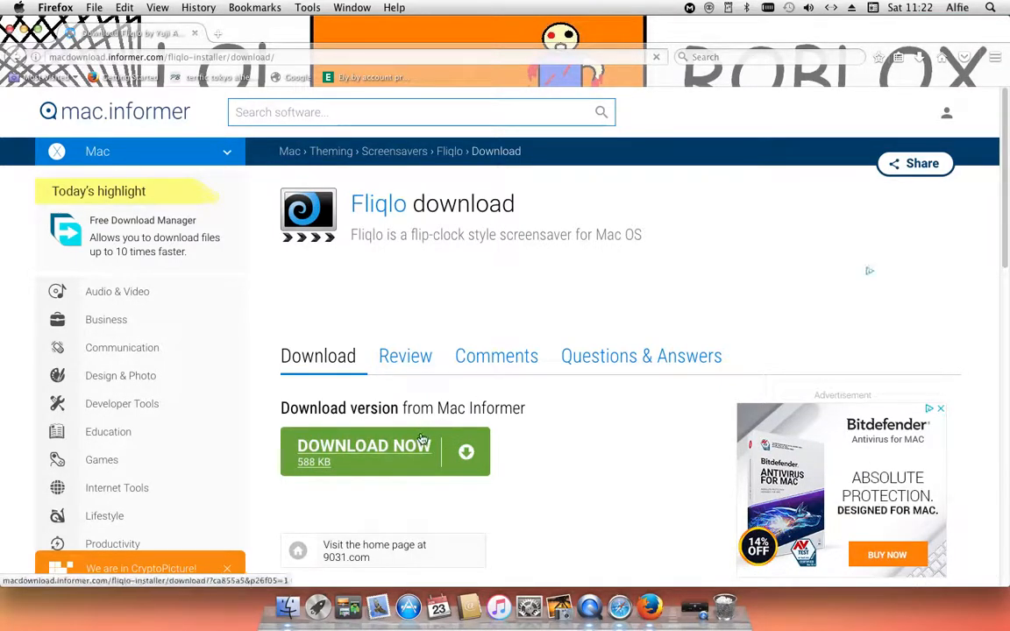
{"action": "left_click", "coordinate": [365, 446]}
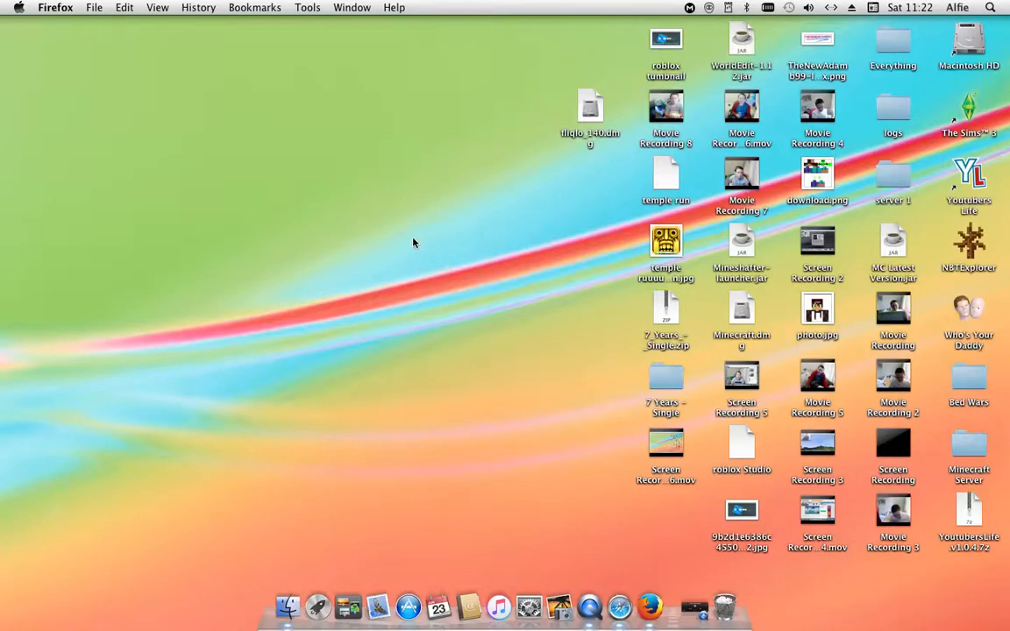
Move the Fliqlo 1.4 disk image down among the lower desktop icons
{"action": "left_click_drag", "start_coordinate": [590, 109], "coordinate": [656, 523]}
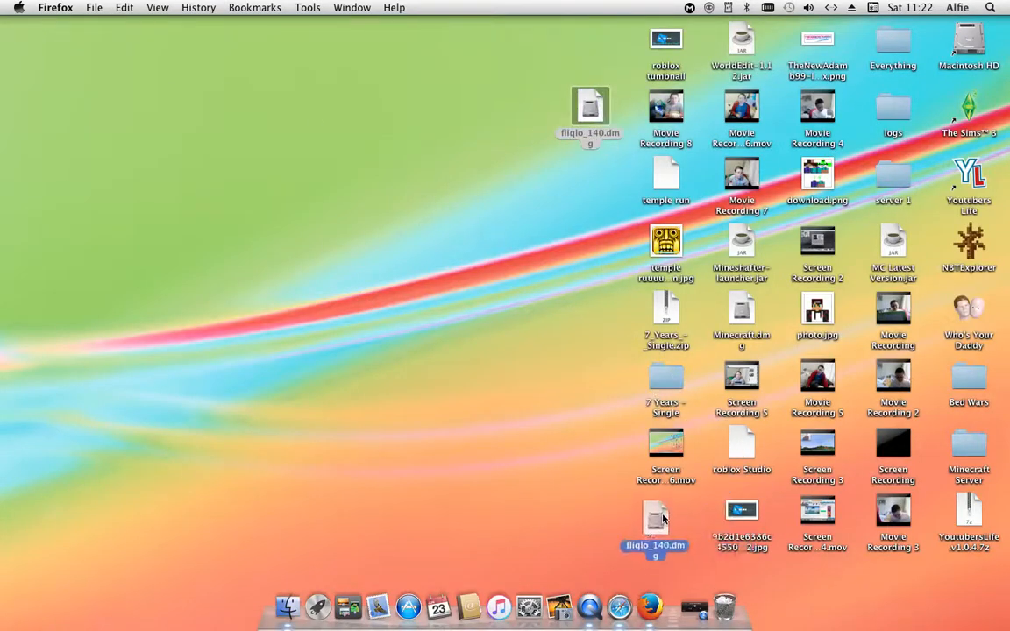
{"action": "left_click_drag", "start_coordinate": [655, 517], "coordinate": [737, 512]}
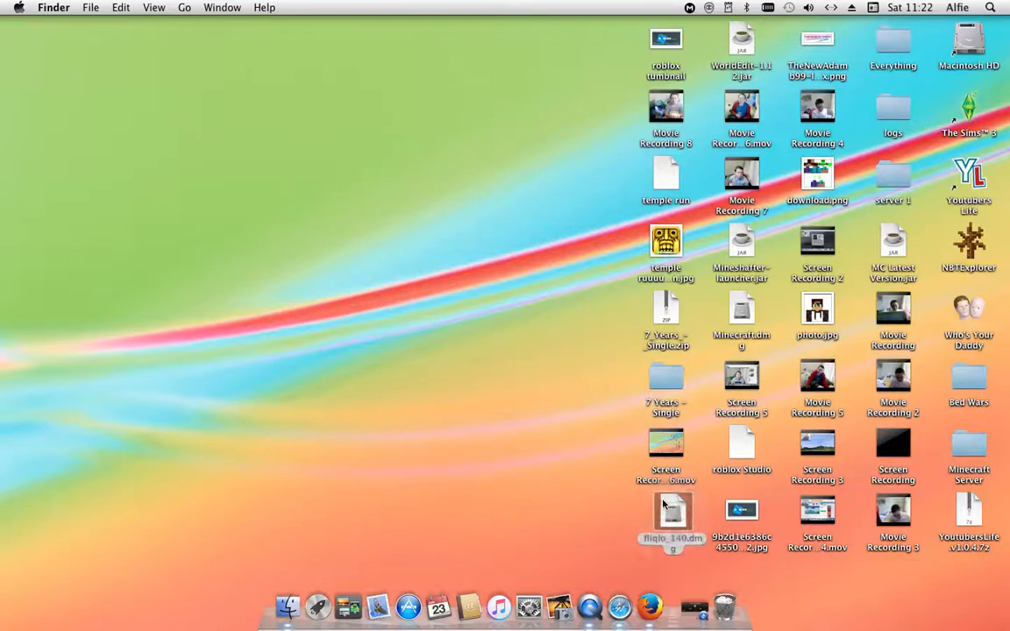
Open the Fliqlo 1.4 disk image and launch the Fliqlo Installer
{"action": "double_click", "coordinate": [673, 512]}
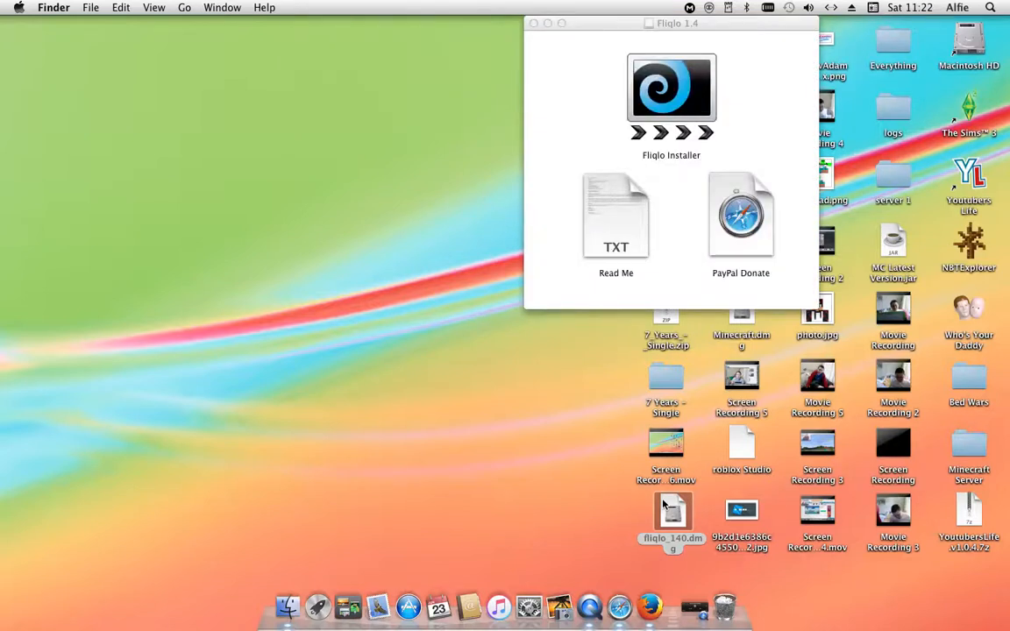
{"action": "left_click", "coordinate": [671, 87]}
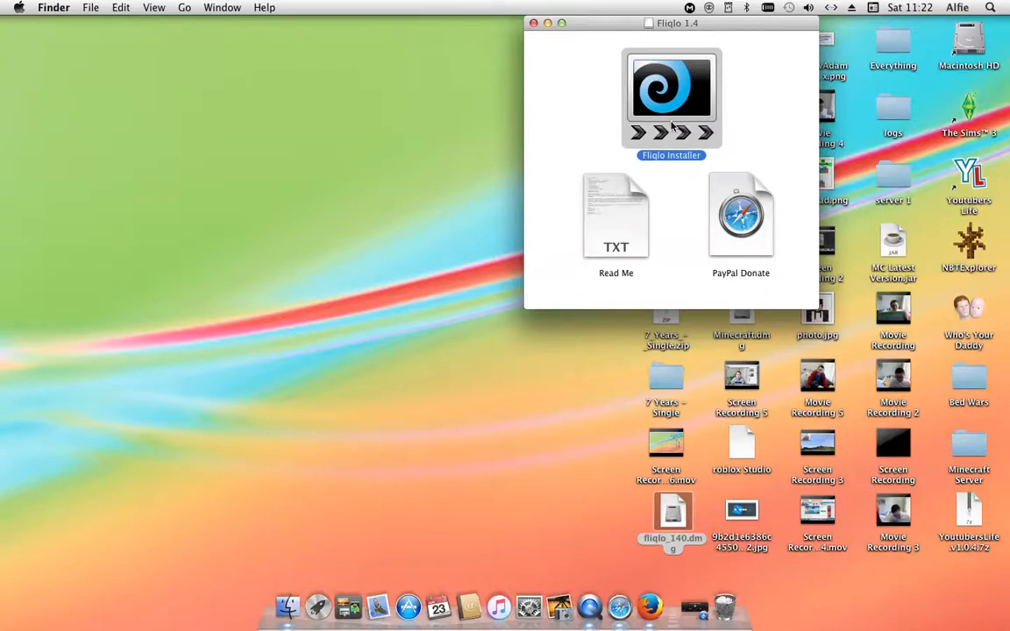
{"action": "mouse_move", "coordinate": [673, 115]}
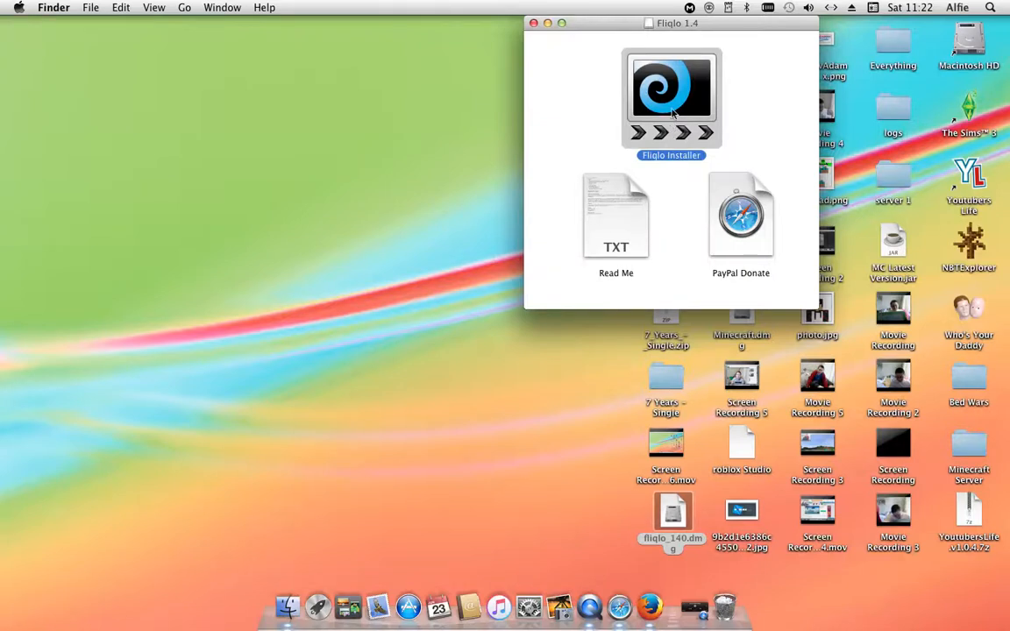
{"action": "mouse_move", "coordinate": [680, 99]}
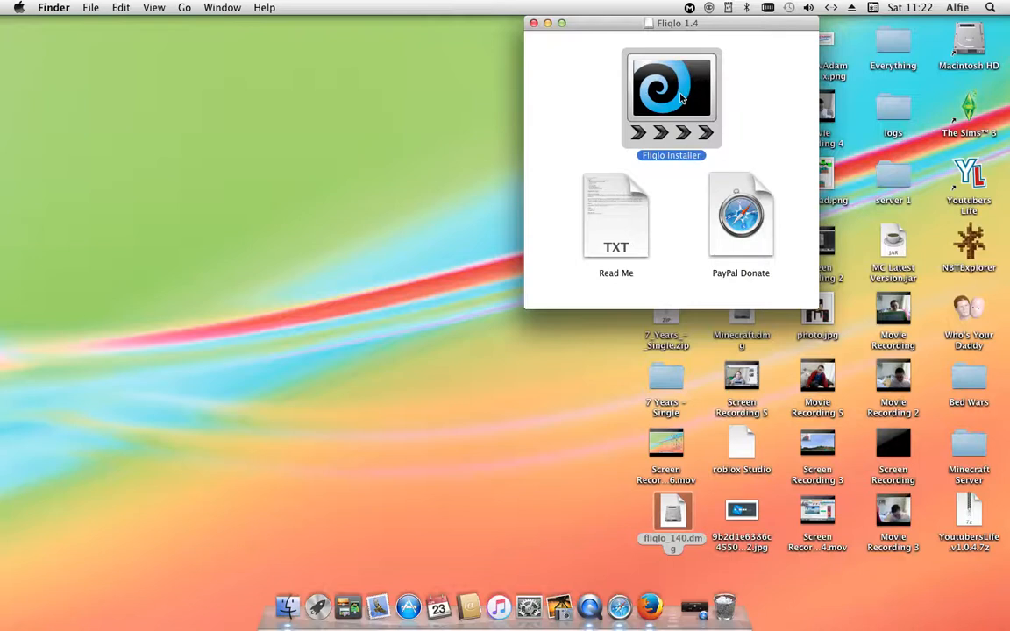
{"action": "mouse_move", "coordinate": [680, 104]}
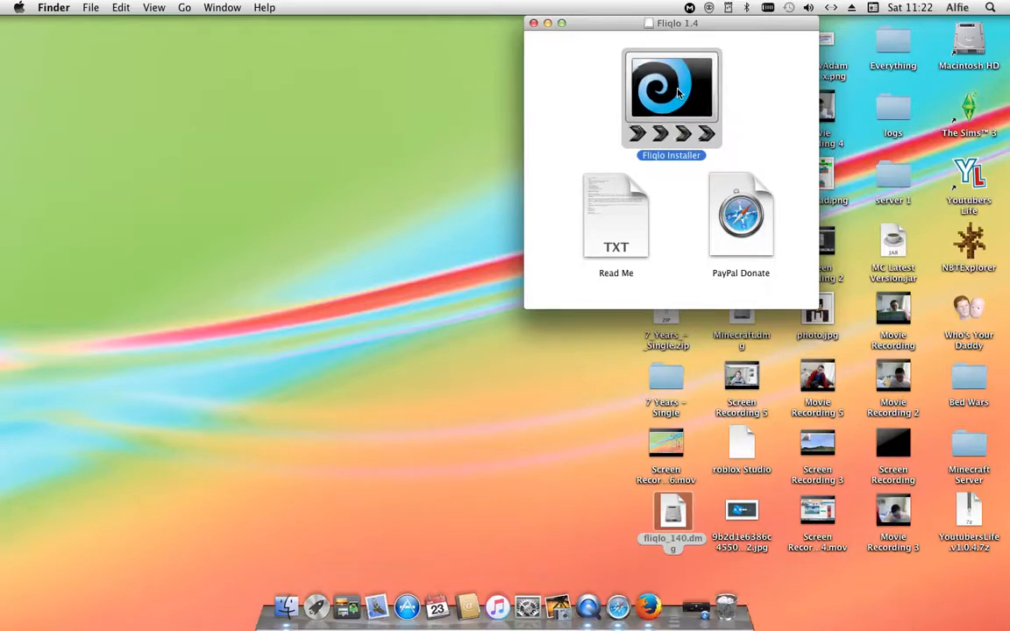
{"action": "double_click", "coordinate": [670, 87]}
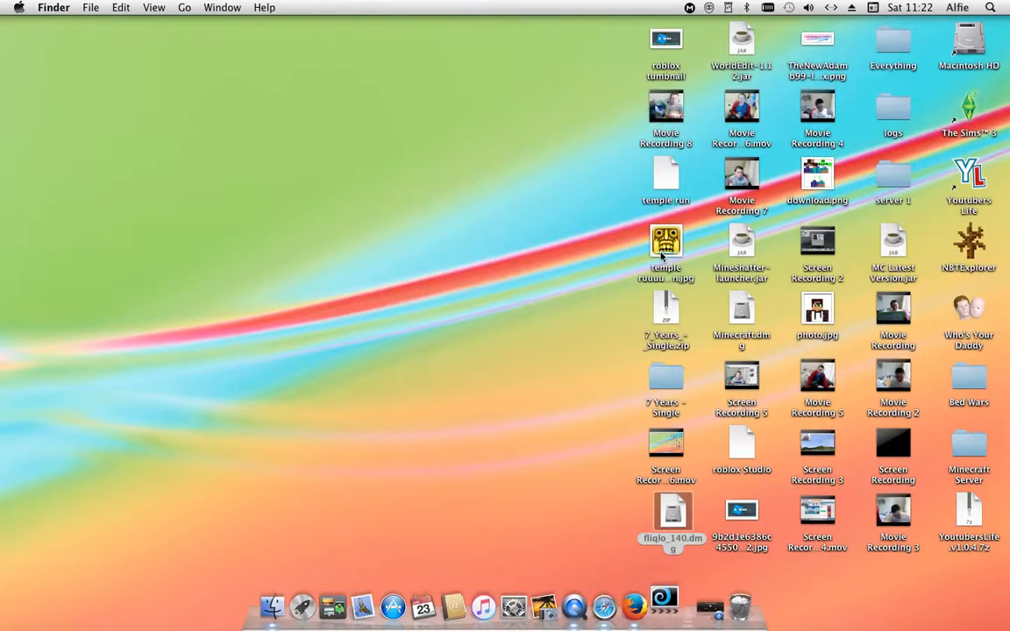
{"action": "double_click", "coordinate": [673, 518]}
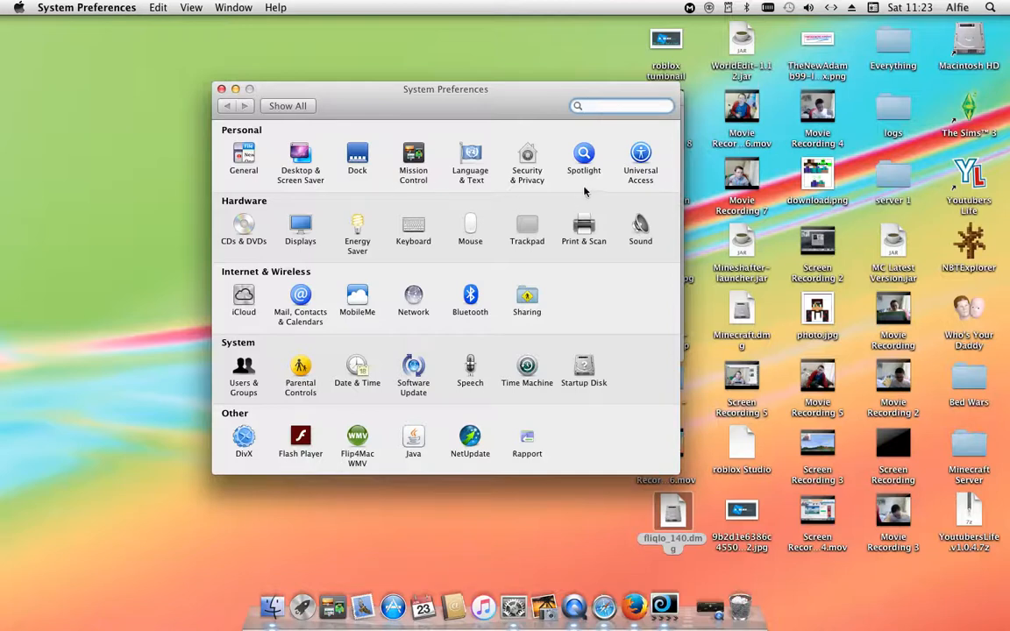
Unlock Security & Privacy settings with the account password
{"action": "left_click", "coordinate": [526, 154]}
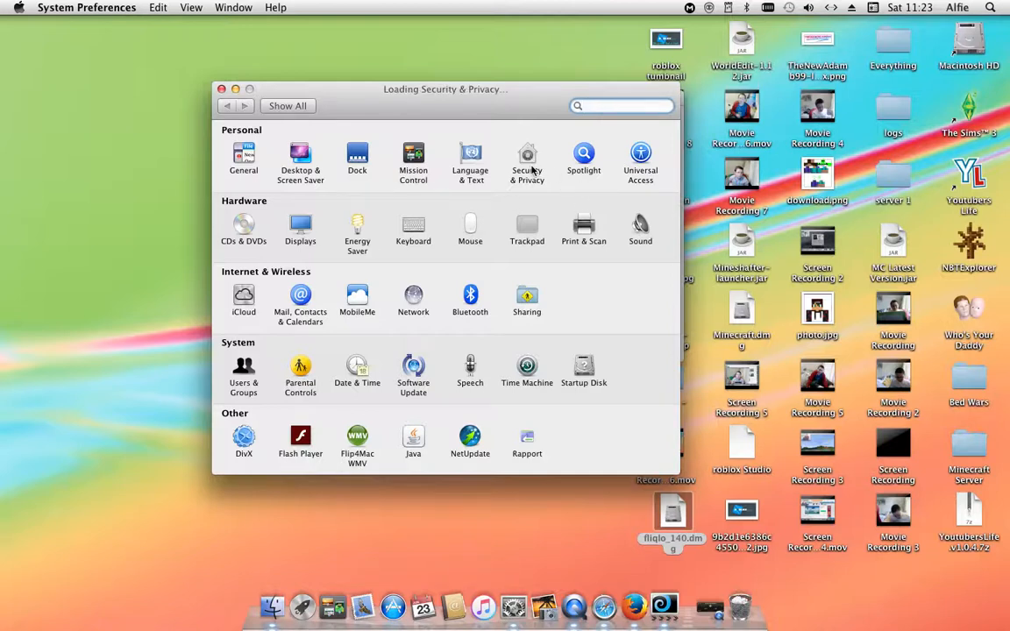
{"action": "left_click", "coordinate": [526, 158]}
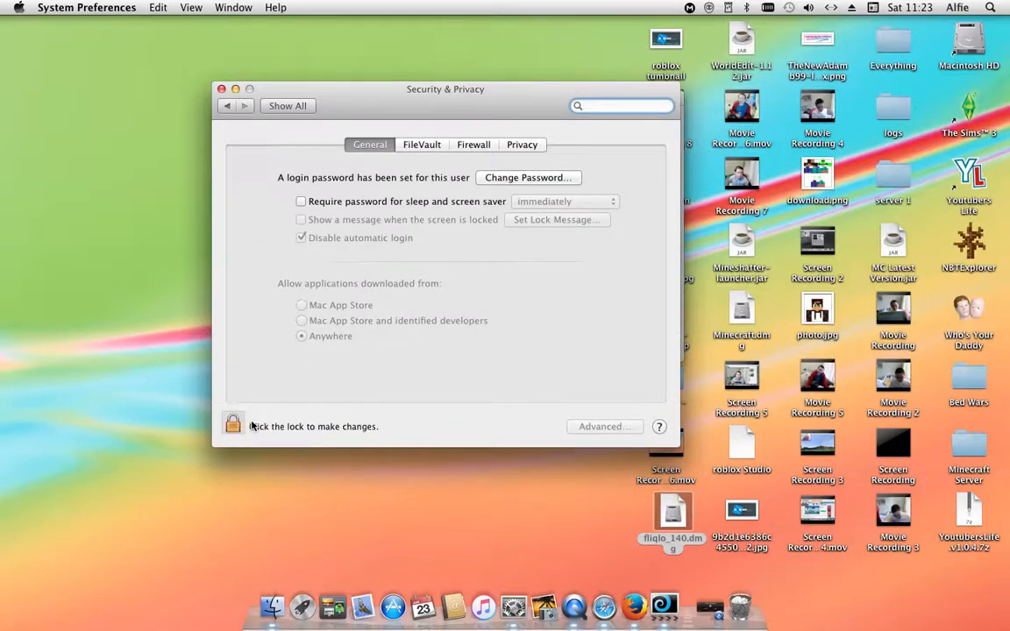
{"action": "left_click", "coordinate": [233, 426]}
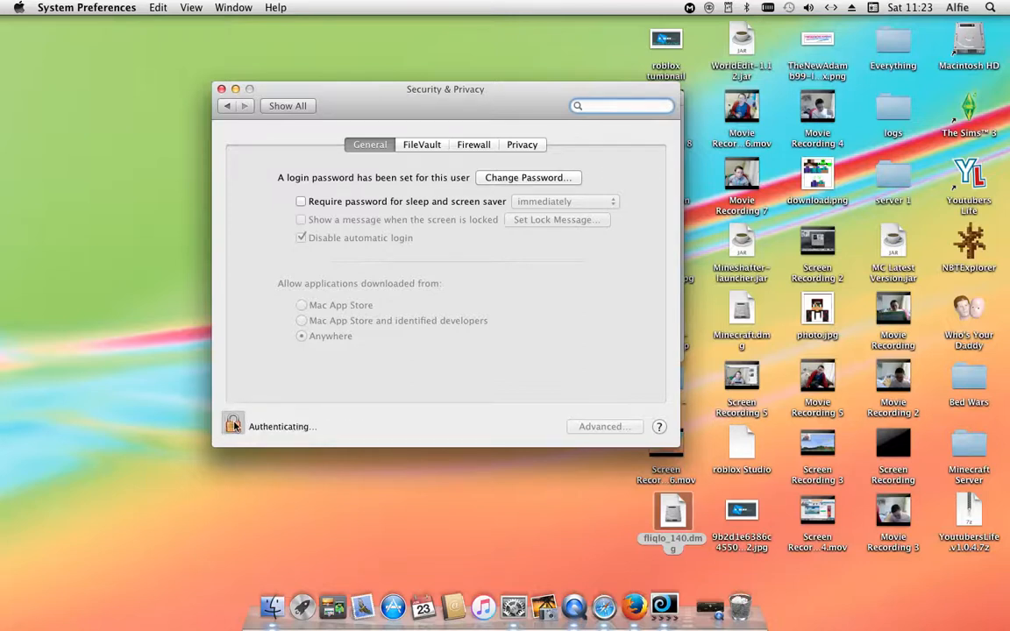
{"action": "left_click", "coordinate": [231, 427]}
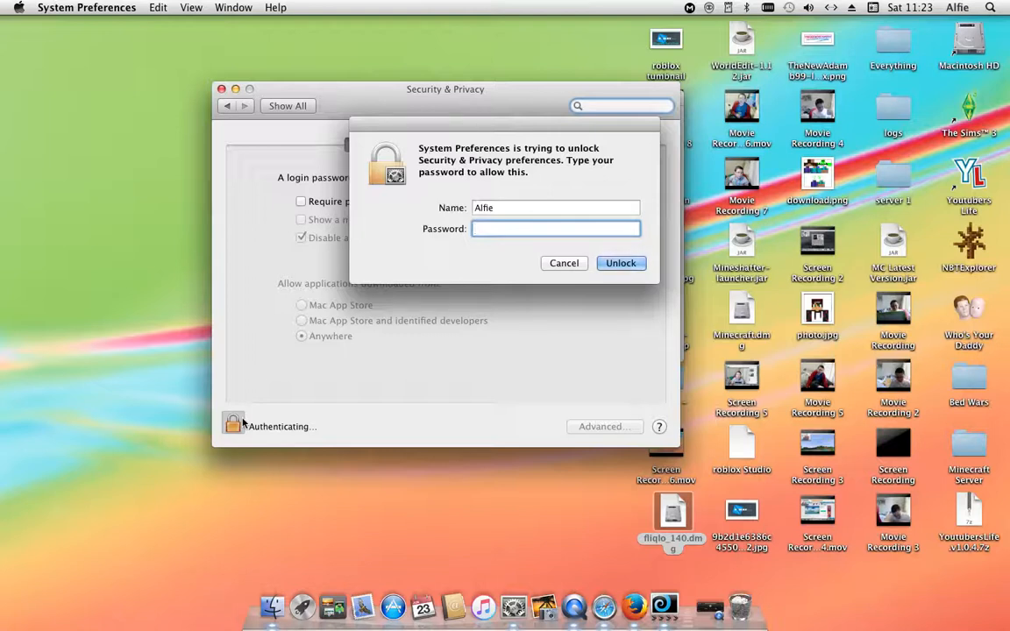
{"action": "type", "text": "password"}
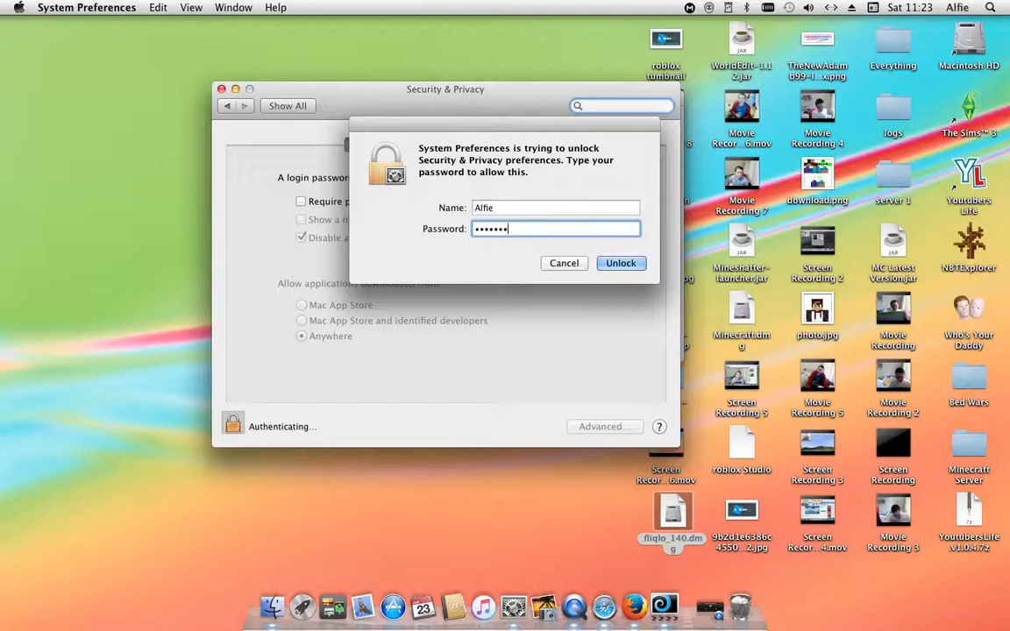
{"action": "left_click", "coordinate": [621, 263]}
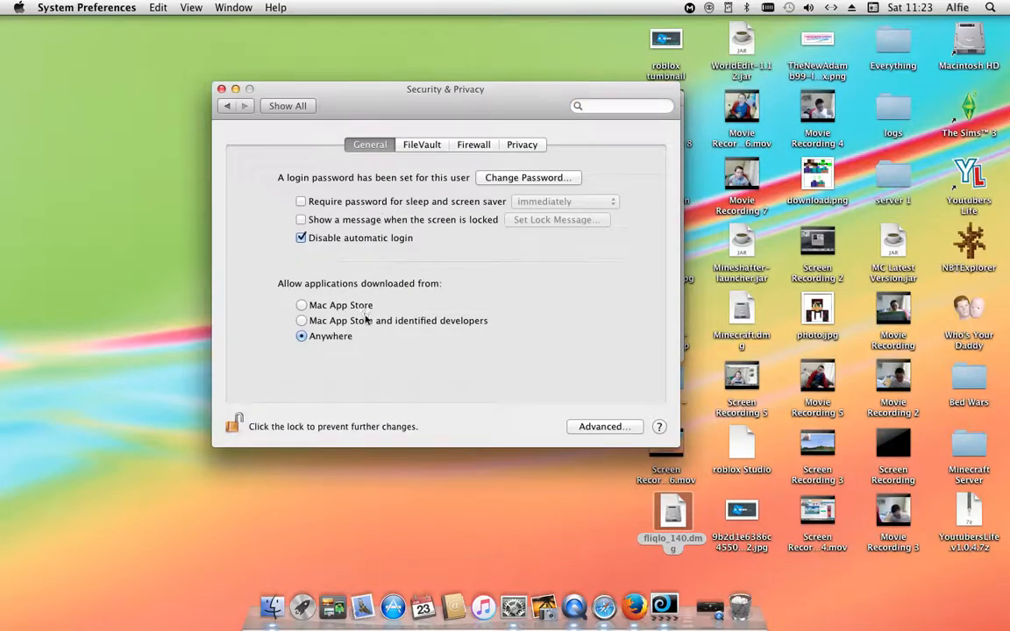
Set allowed applications to those downloaded from Anywhere
{"action": "left_click", "coordinate": [302, 305]}
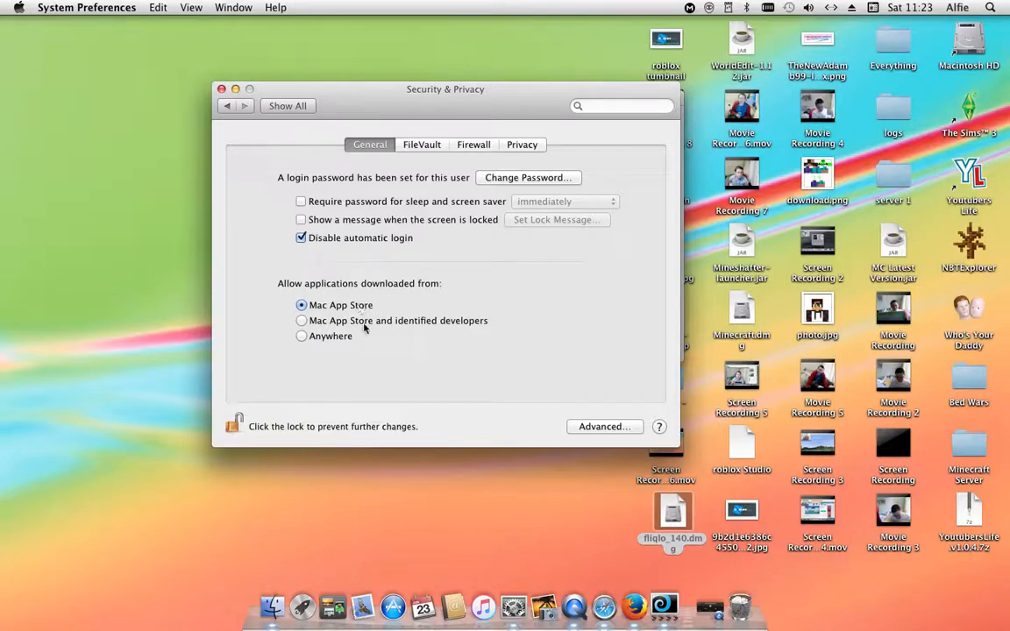
{"action": "left_click", "coordinate": [302, 319]}
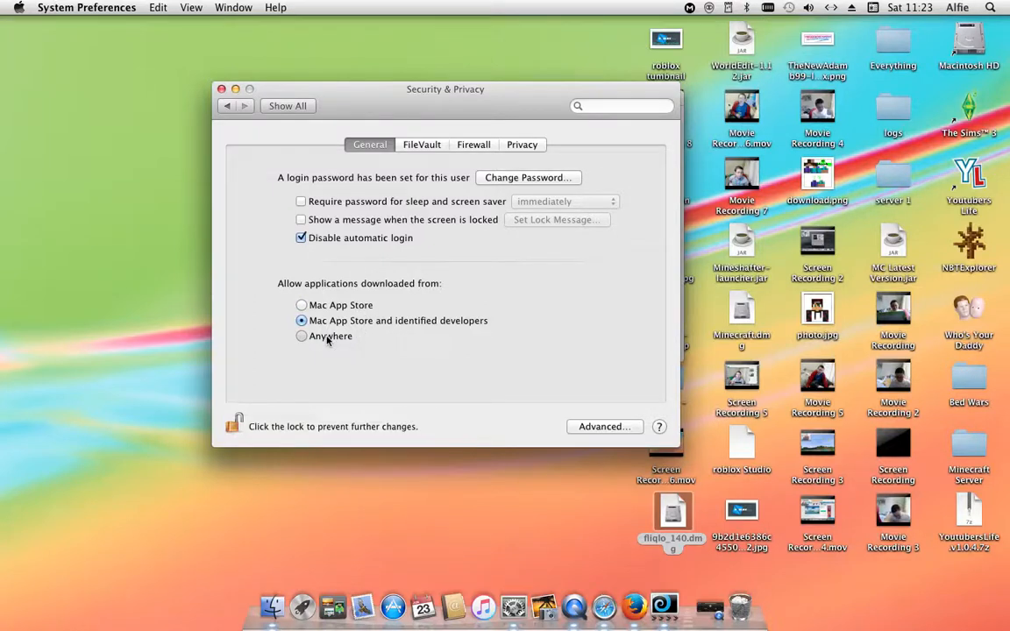
{"action": "left_click", "coordinate": [301, 337]}
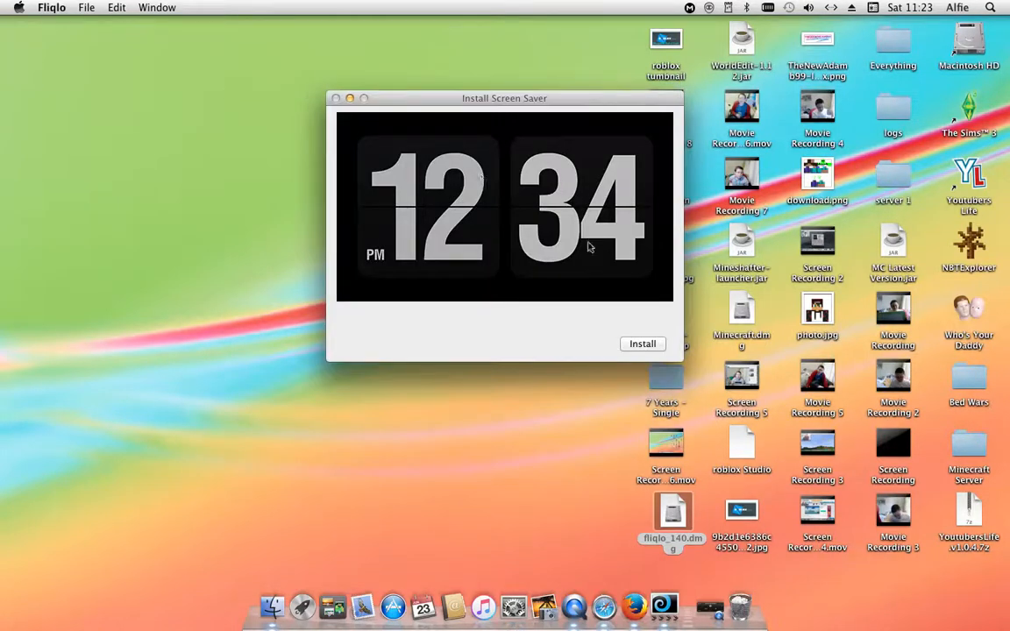
{"action": "mouse_move", "coordinate": [326, 206]}
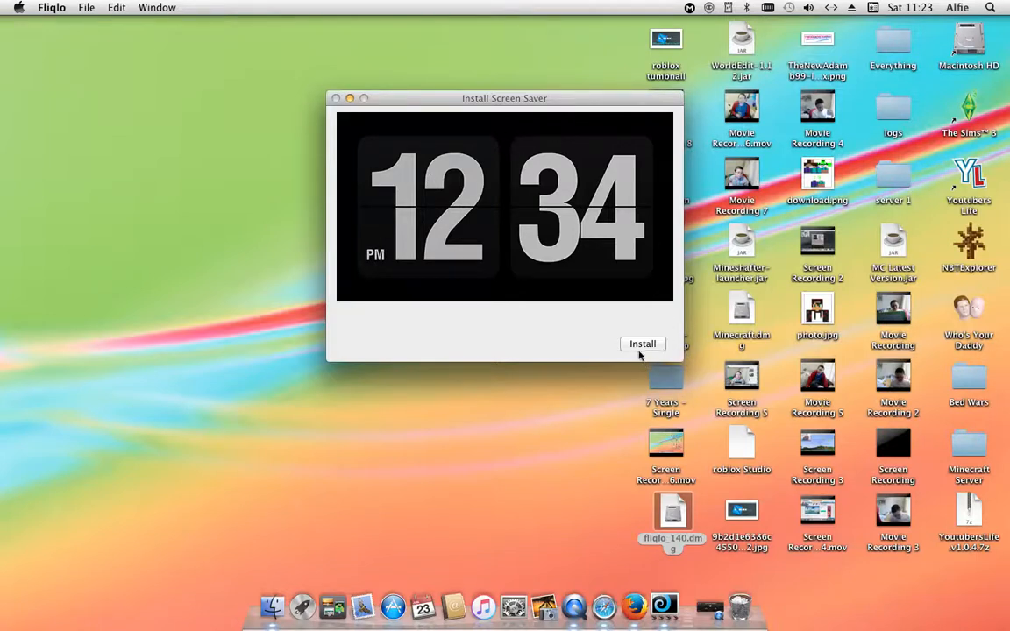
Install the Fliqlo flip-clock screen saver and quit the installer after it reports success
{"action": "left_click", "coordinate": [642, 344]}
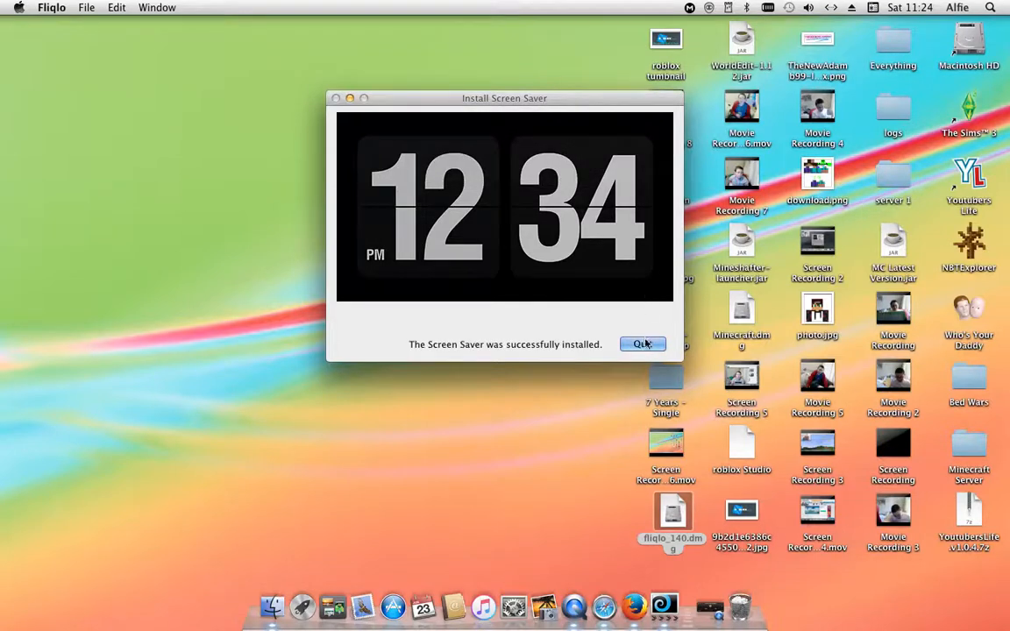
{"action": "left_click", "coordinate": [642, 344]}
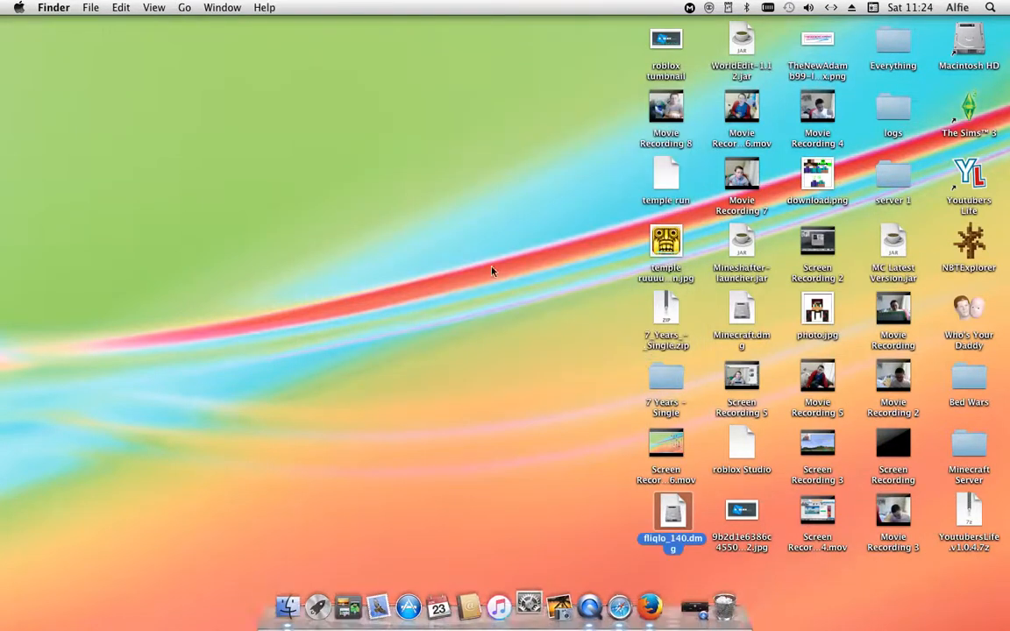
{"action": "mouse_move", "coordinate": [487, 270]}
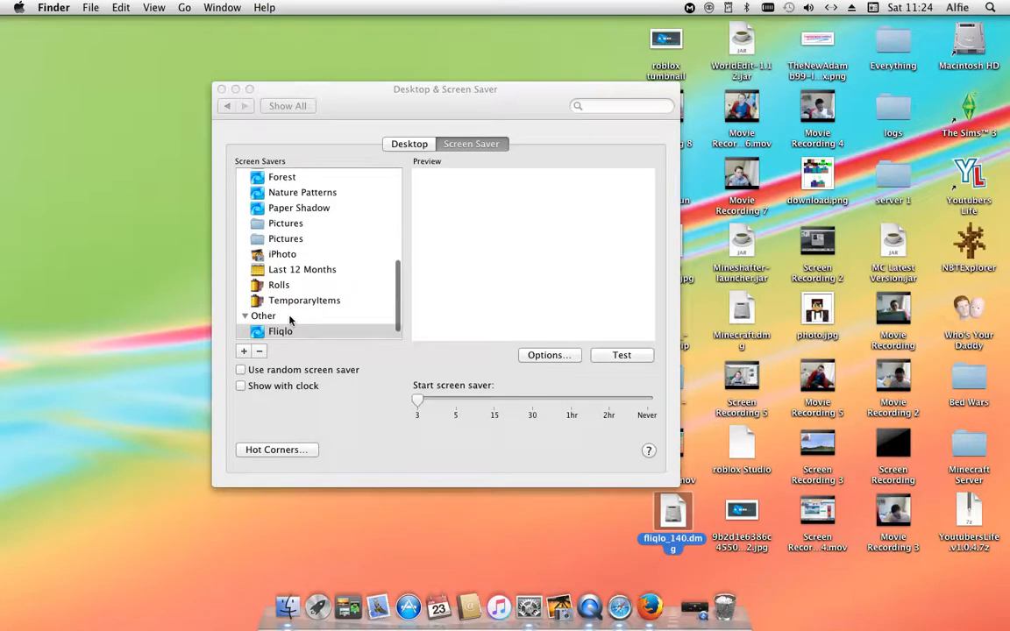
Select Fliqlo under Other as the screen saver, view its flip-clock preview, and close Desktop & Screen Saver
{"action": "left_click", "coordinate": [281, 330]}
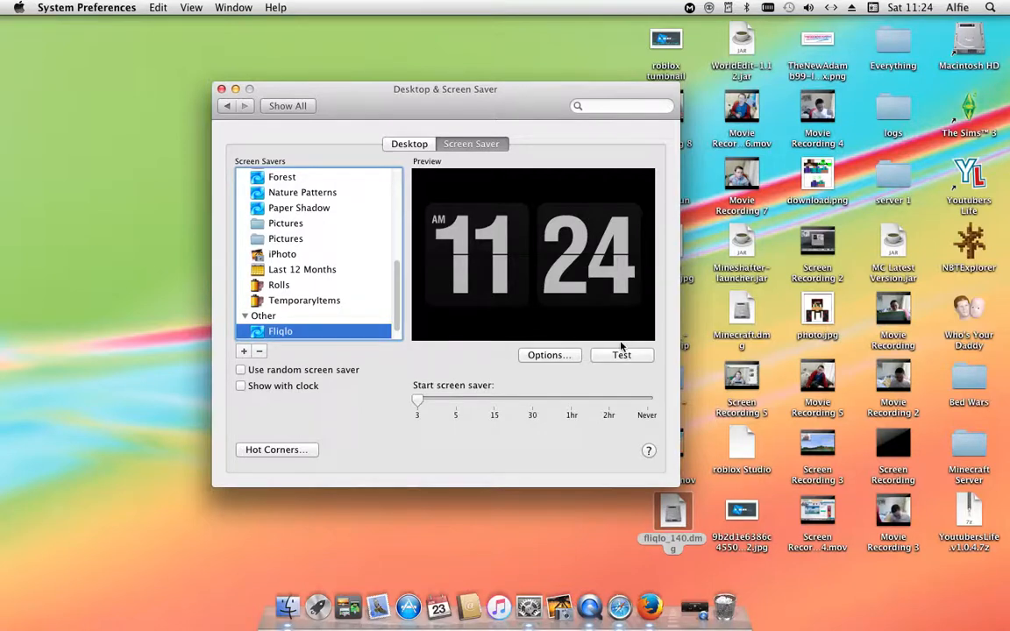
{"action": "mouse_move", "coordinate": [232, 88]}
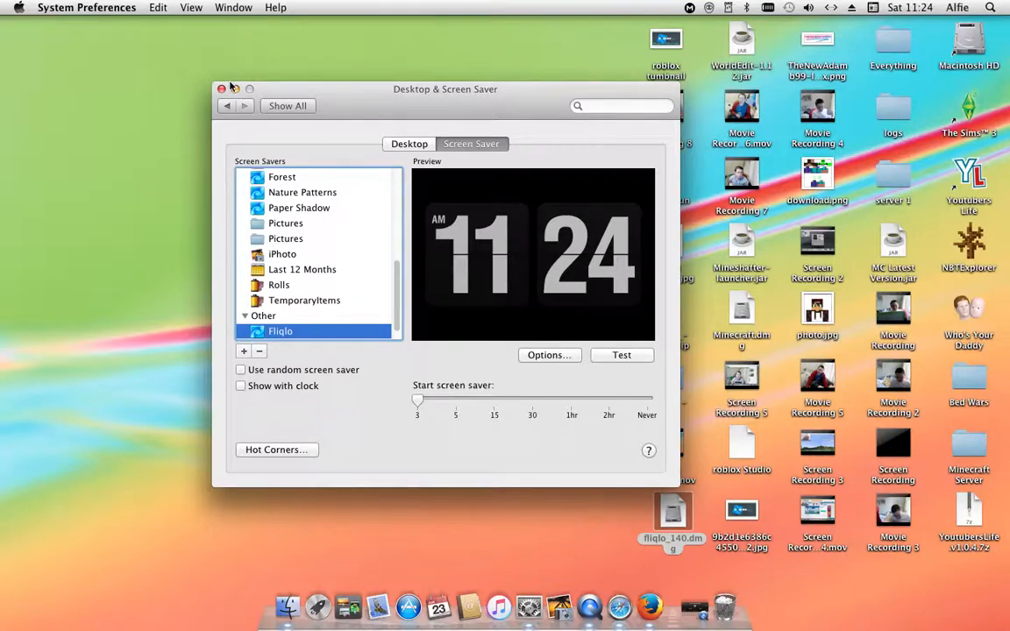
{"action": "left_click", "coordinate": [221, 90]}
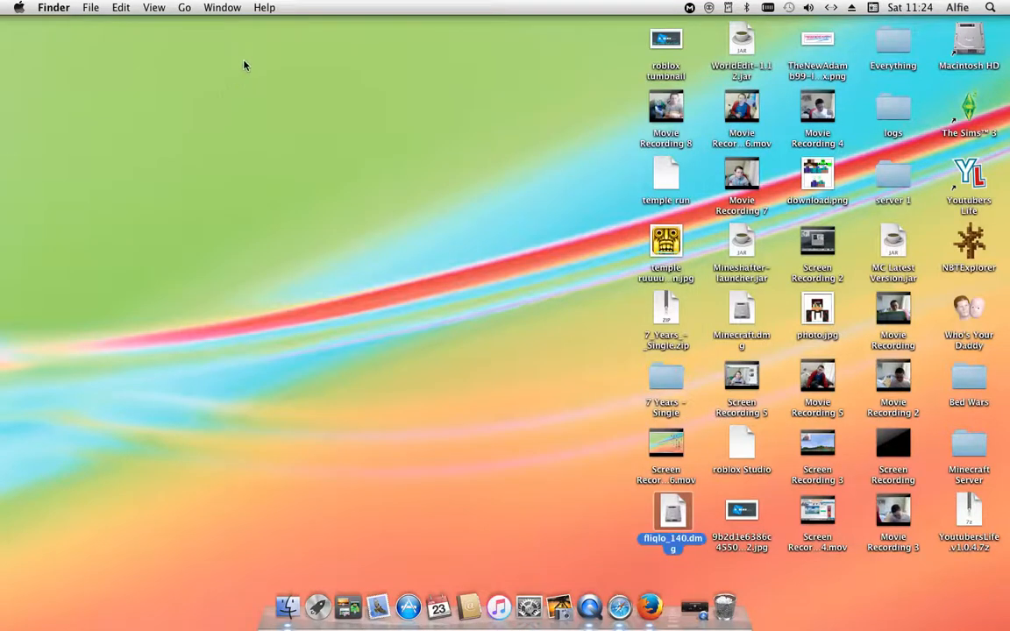
{"action": "mouse_move", "coordinate": [593, 370]}
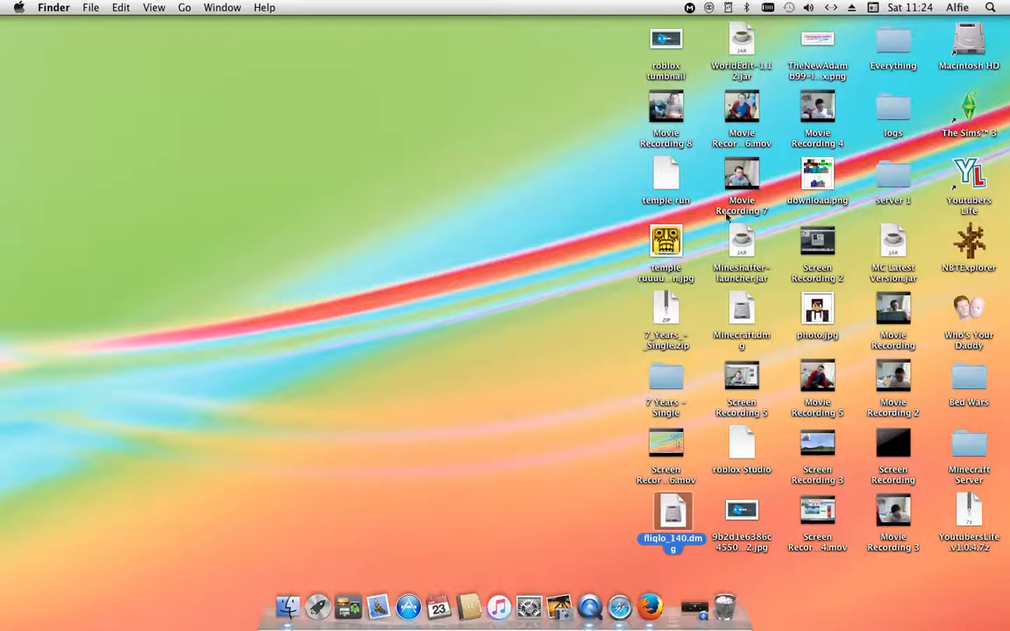
{"action": "mouse_move", "coordinate": [695, 607]}
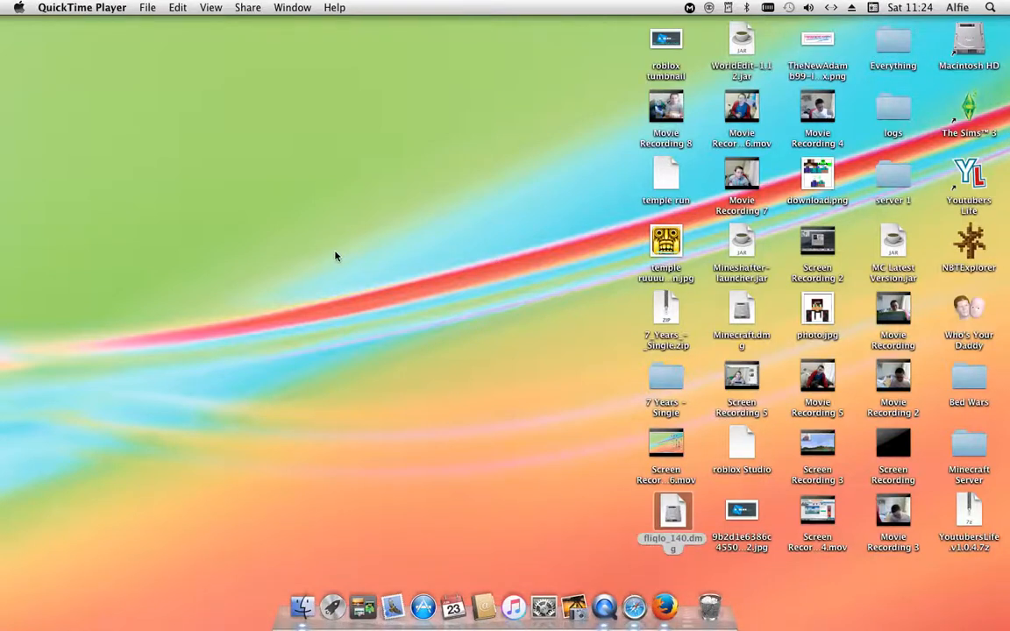
{"action": "mouse_move", "coordinate": [155, 126]}
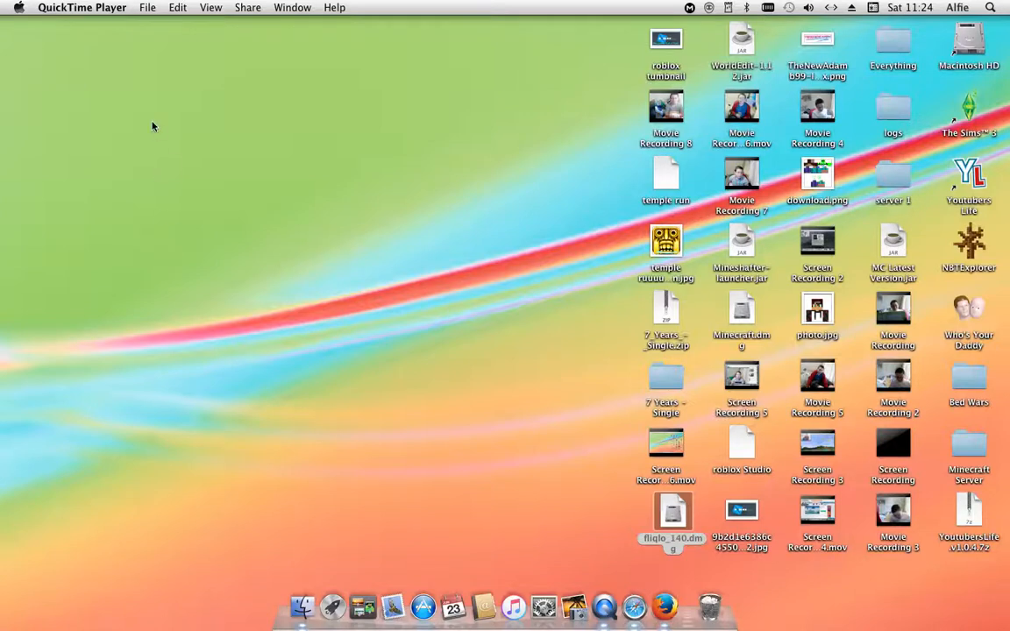
{"action": "mouse_move", "coordinate": [137, 126]}
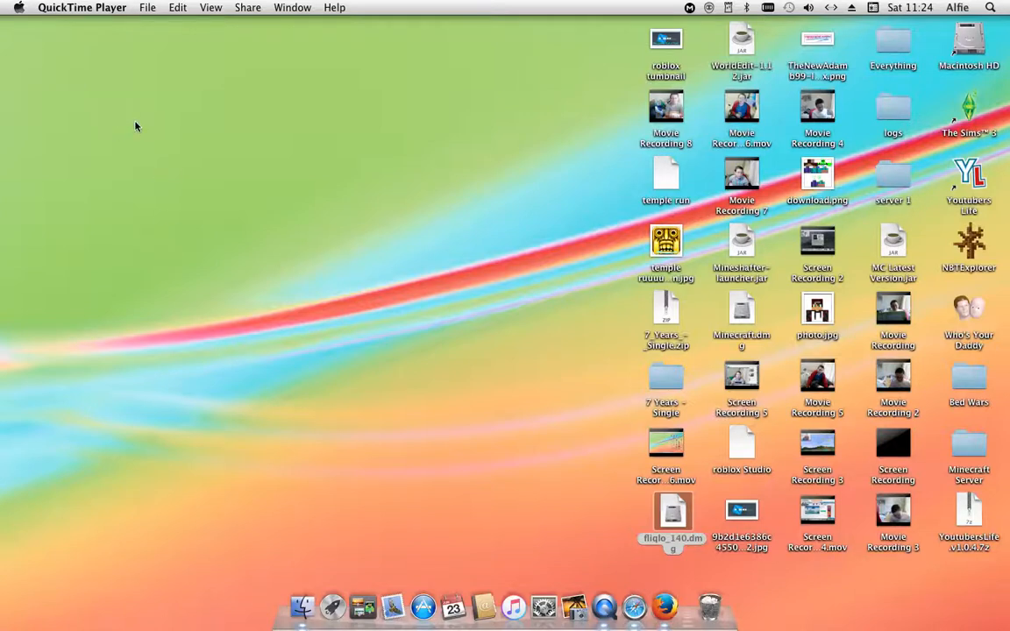